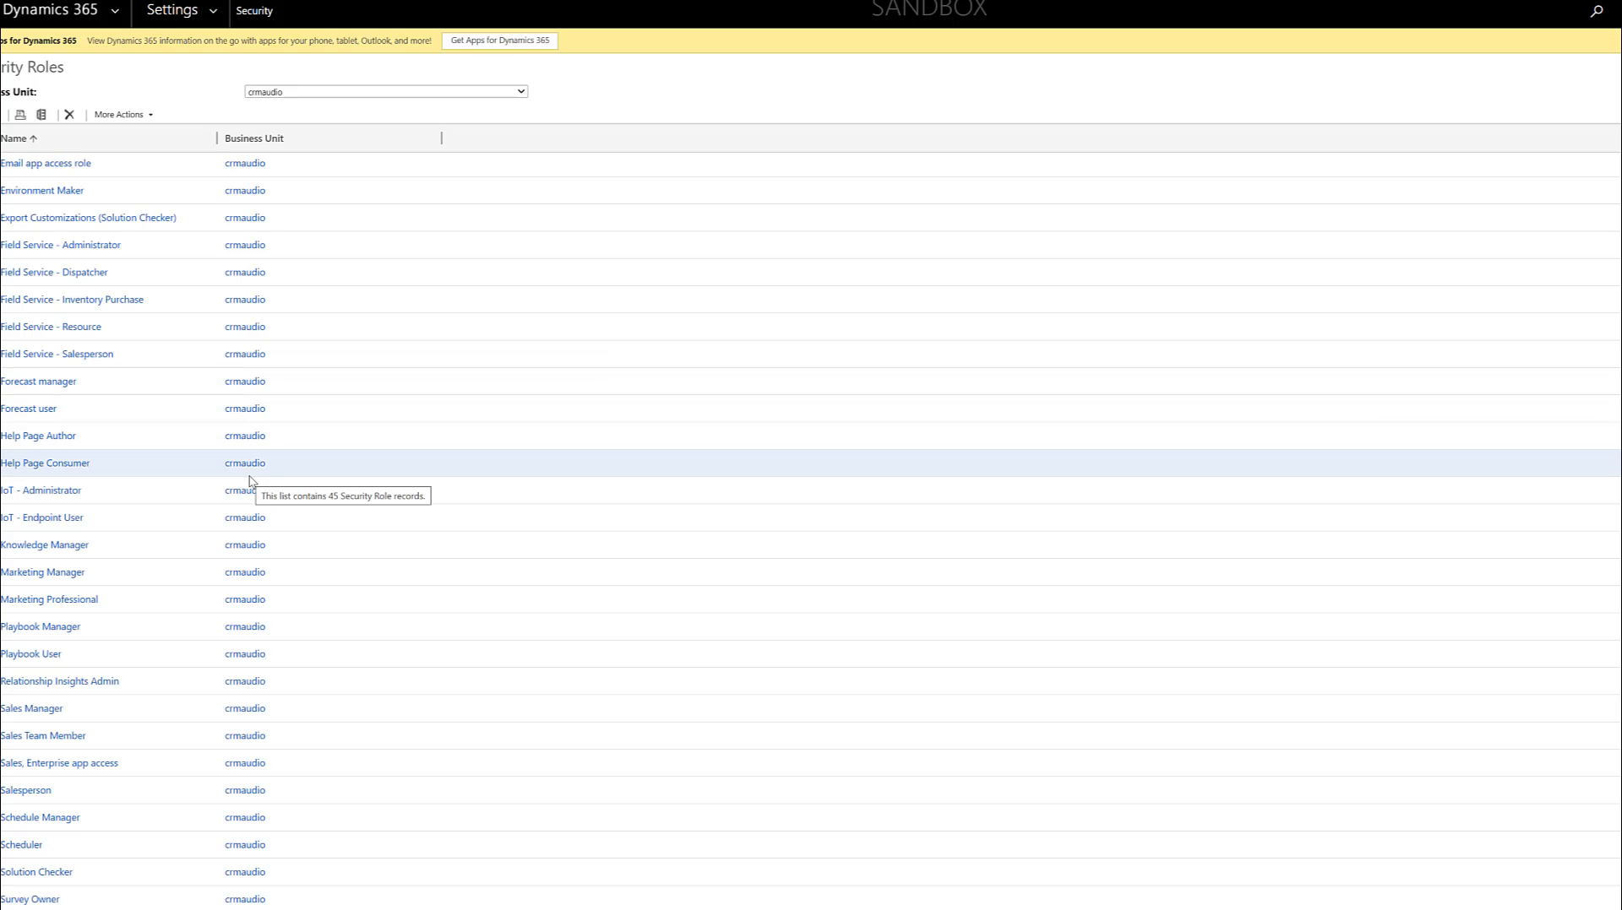
mouse_move(93, 681)
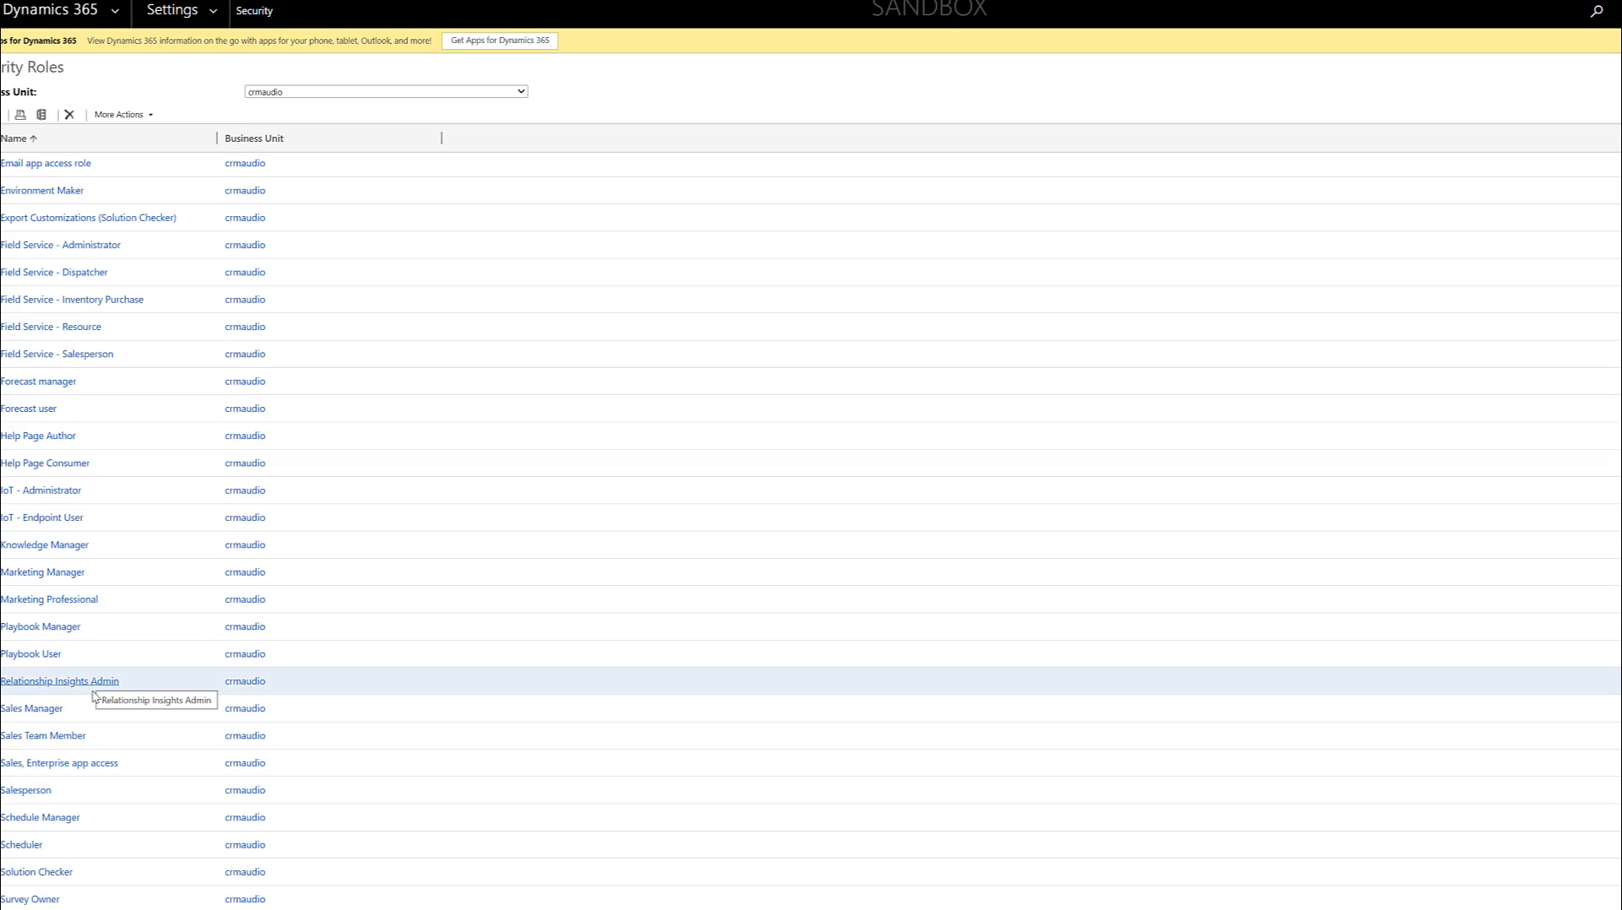
mouse_move(69, 747)
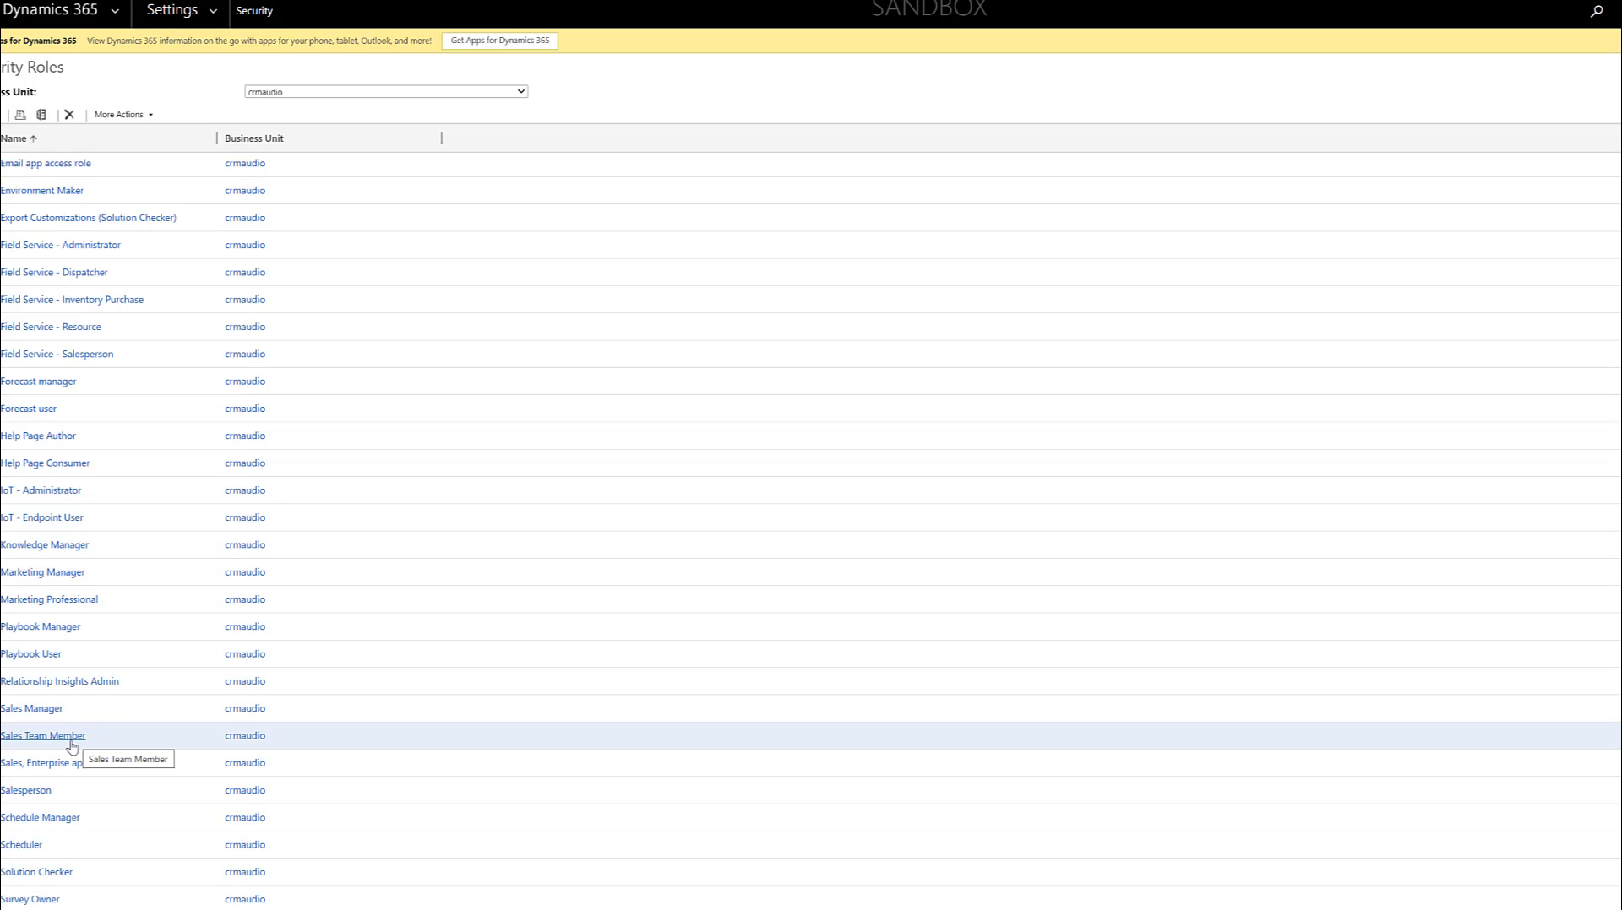
Open the Sales Team Member role from the Security Roles list
click(43, 735)
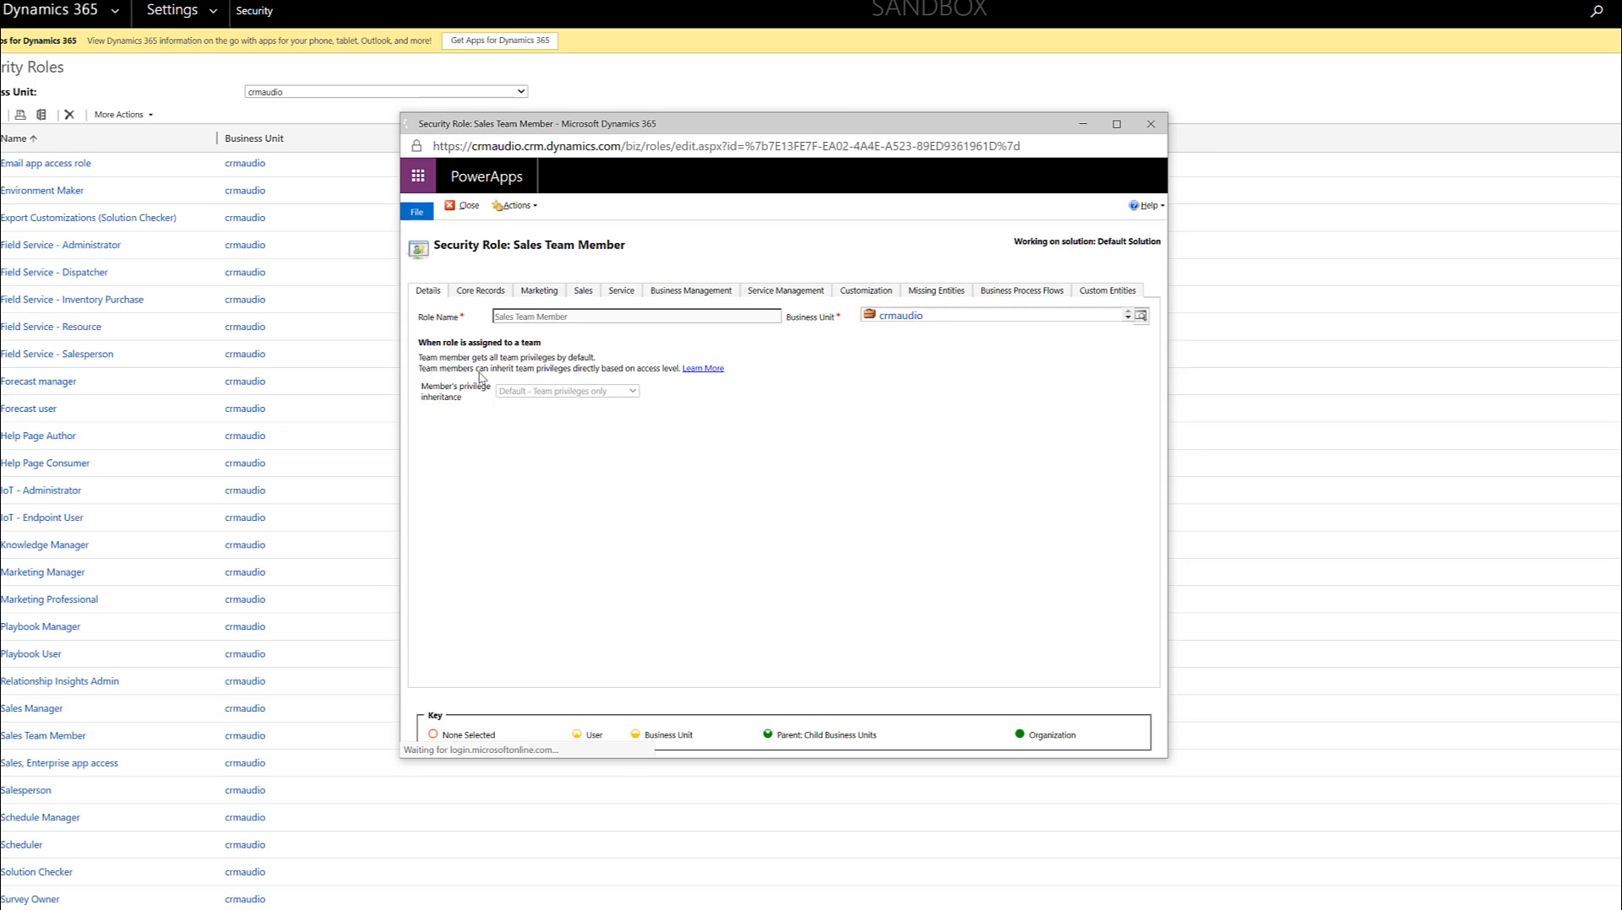
Show the role's Core Records privileges and scroll down to Lead and Opportunity
click(480, 291)
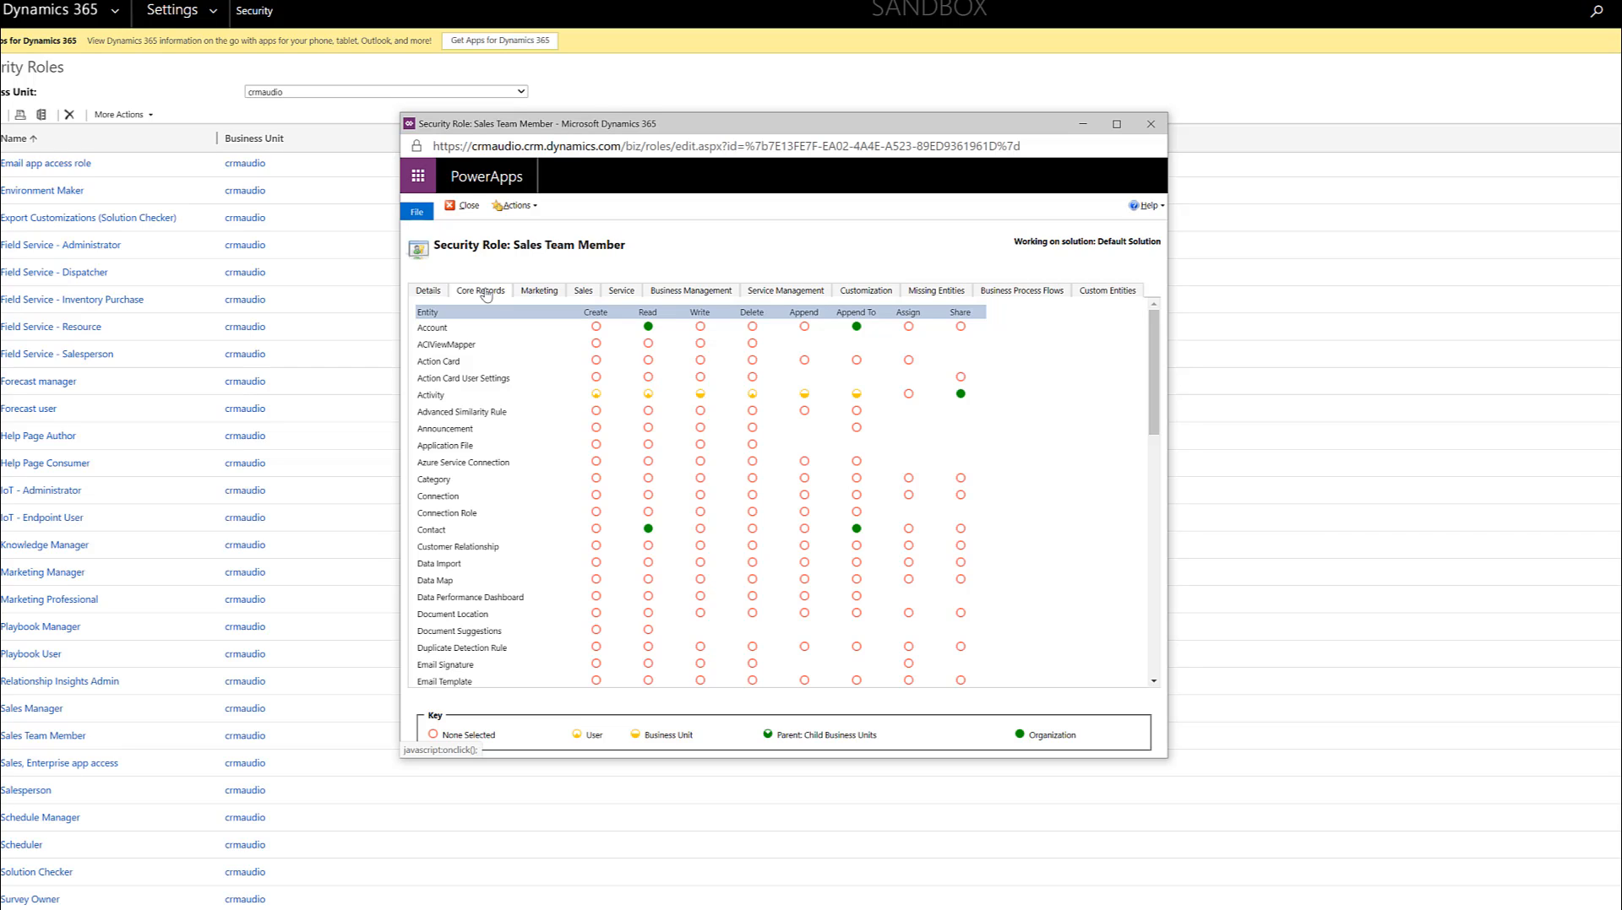
mouse_move(681, 436)
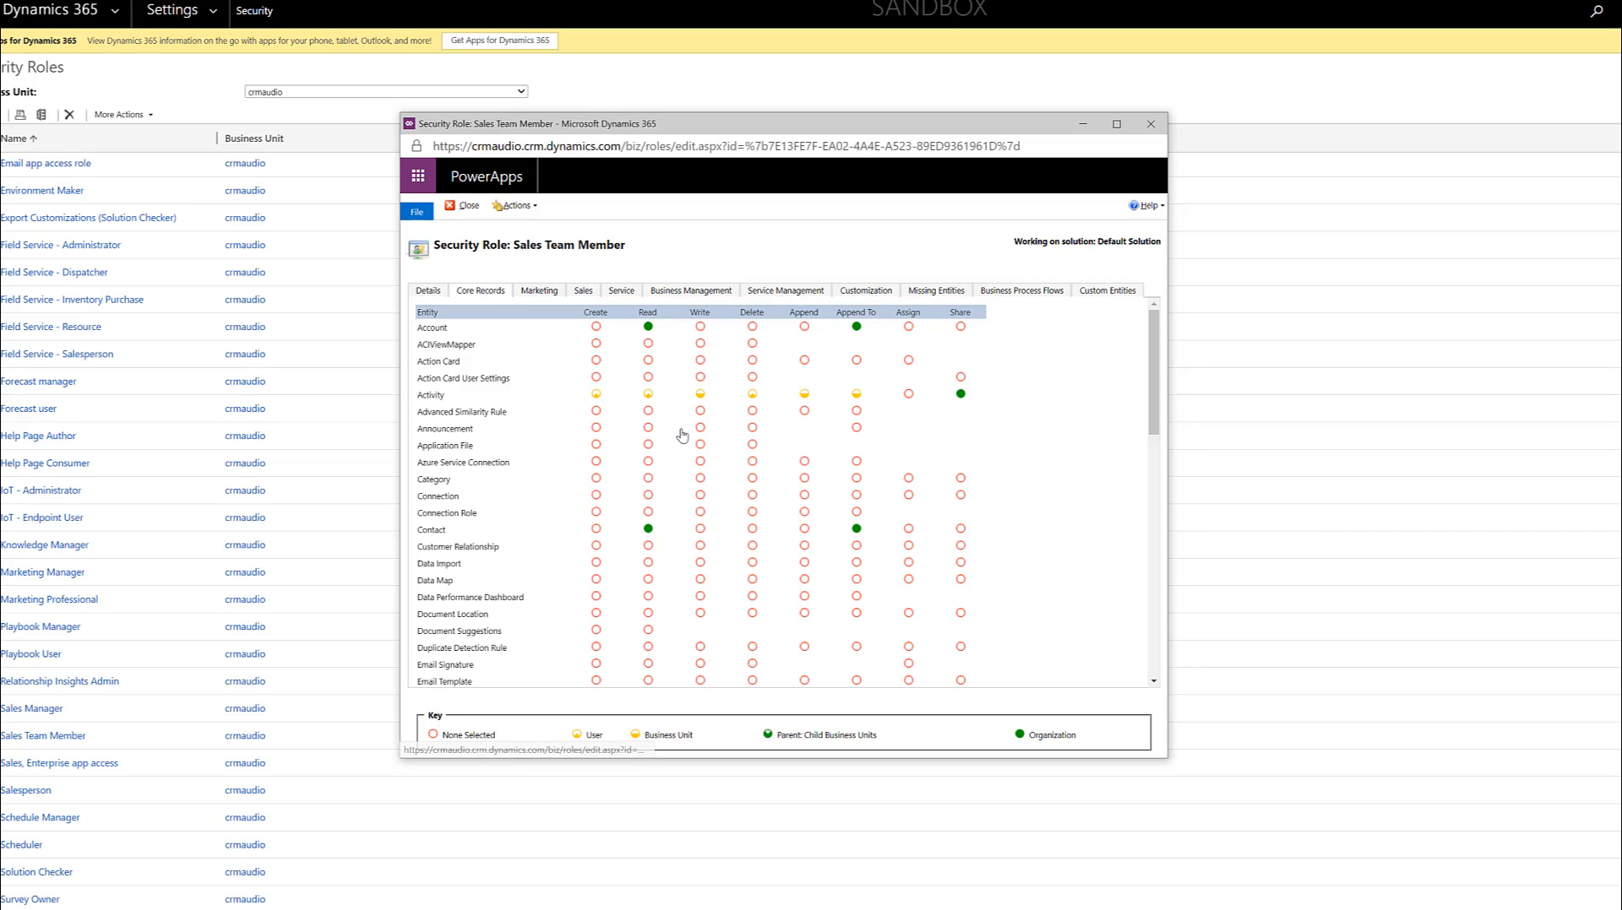
mouse_move(648, 344)
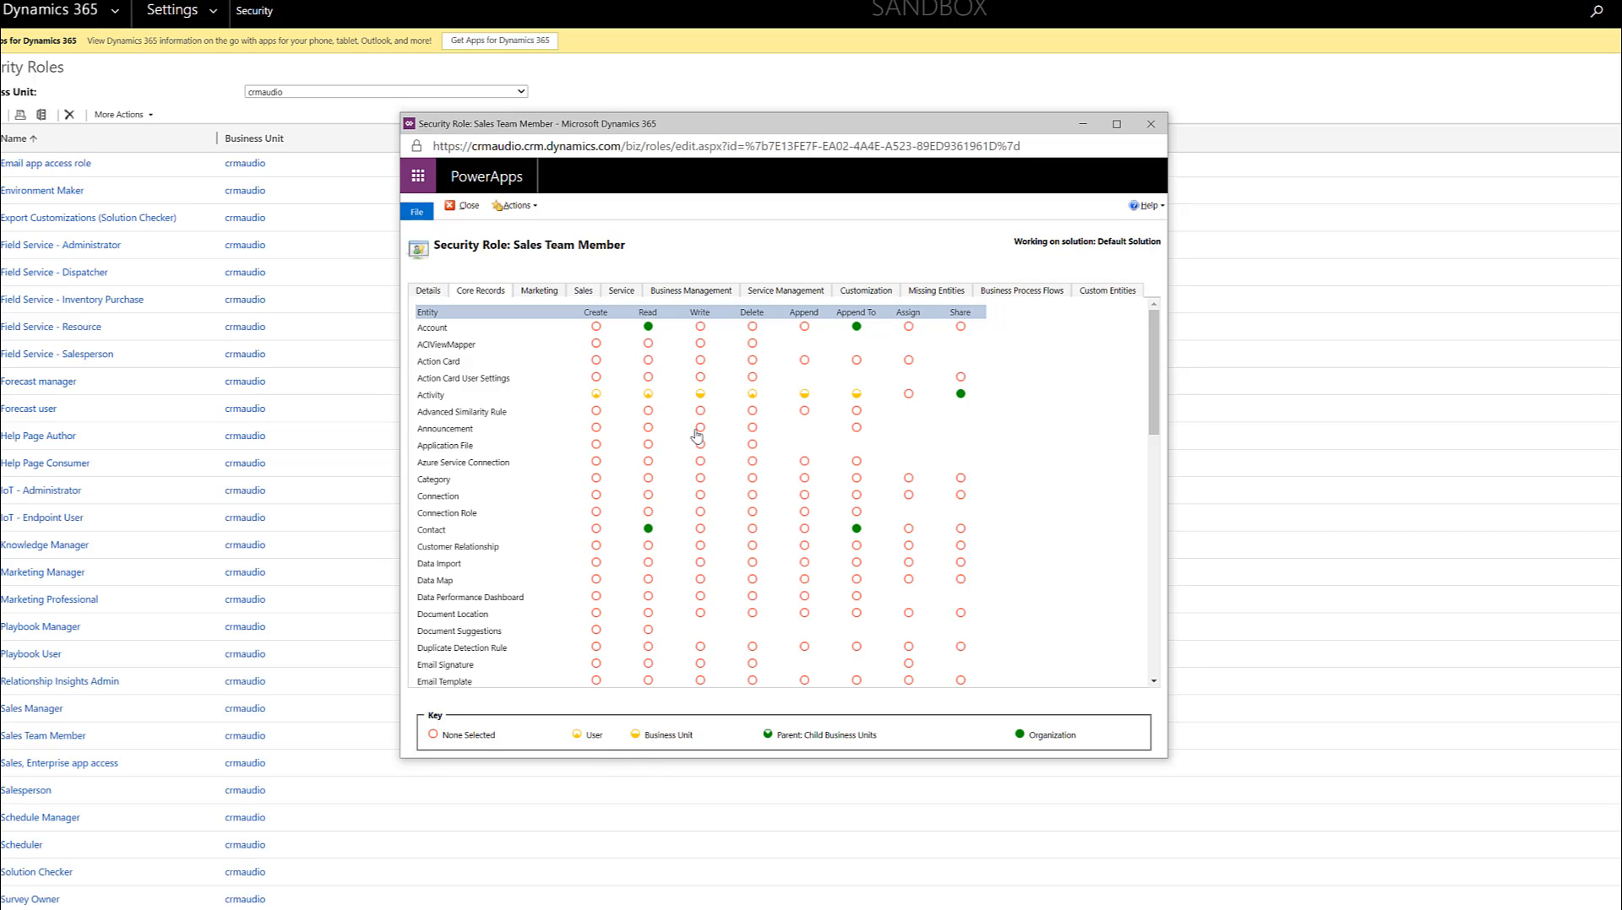
scroll(down, 3)
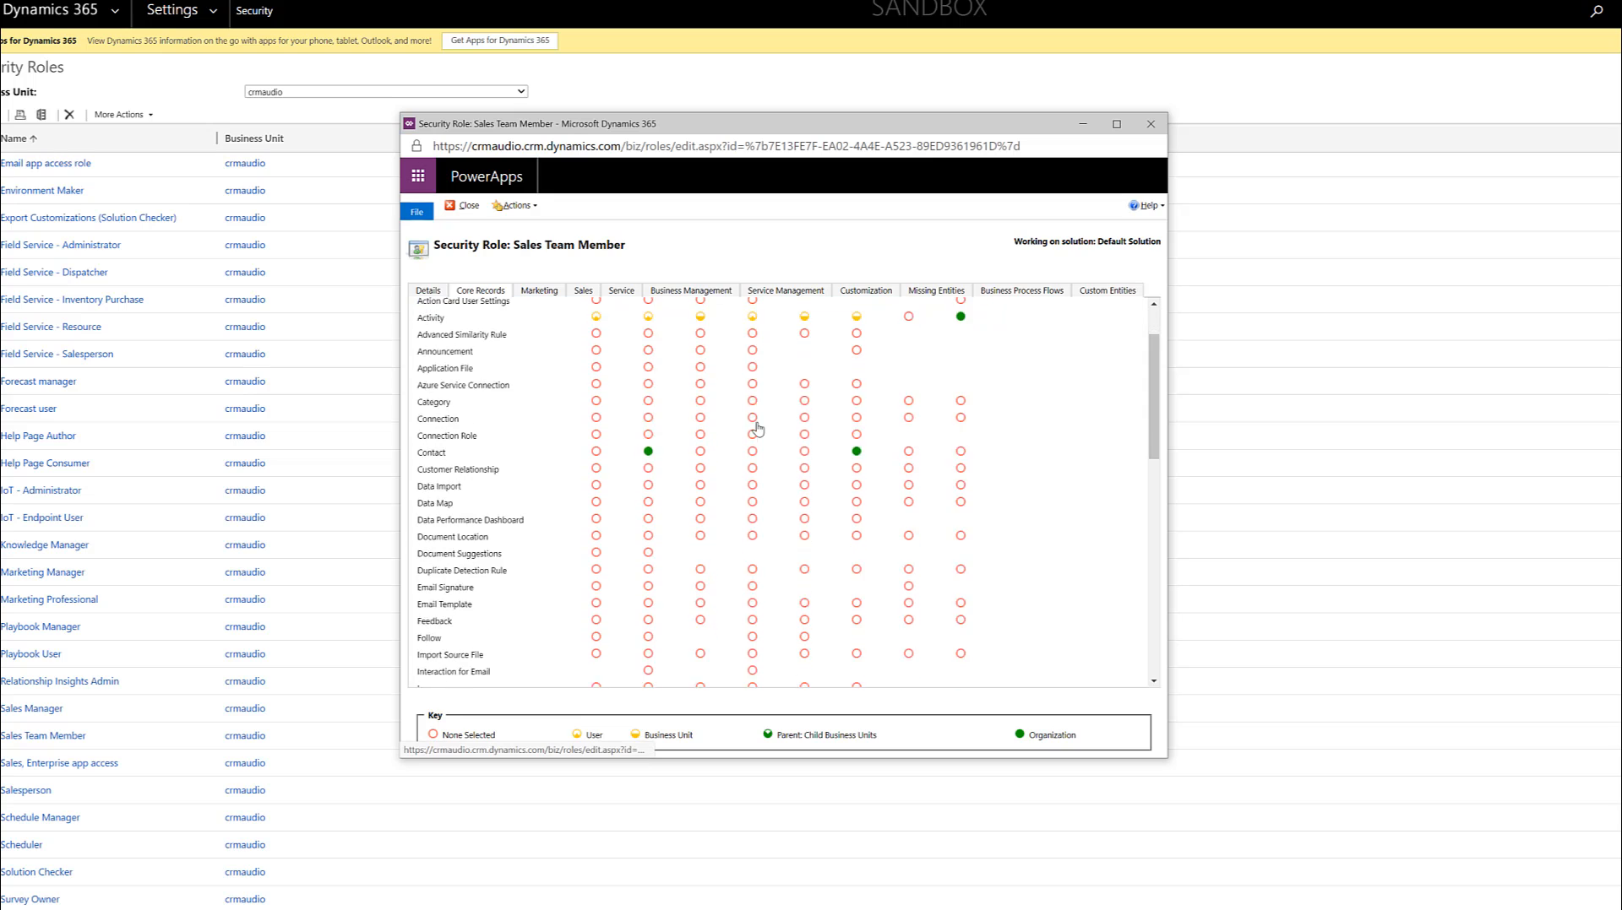
scroll(down, 3)
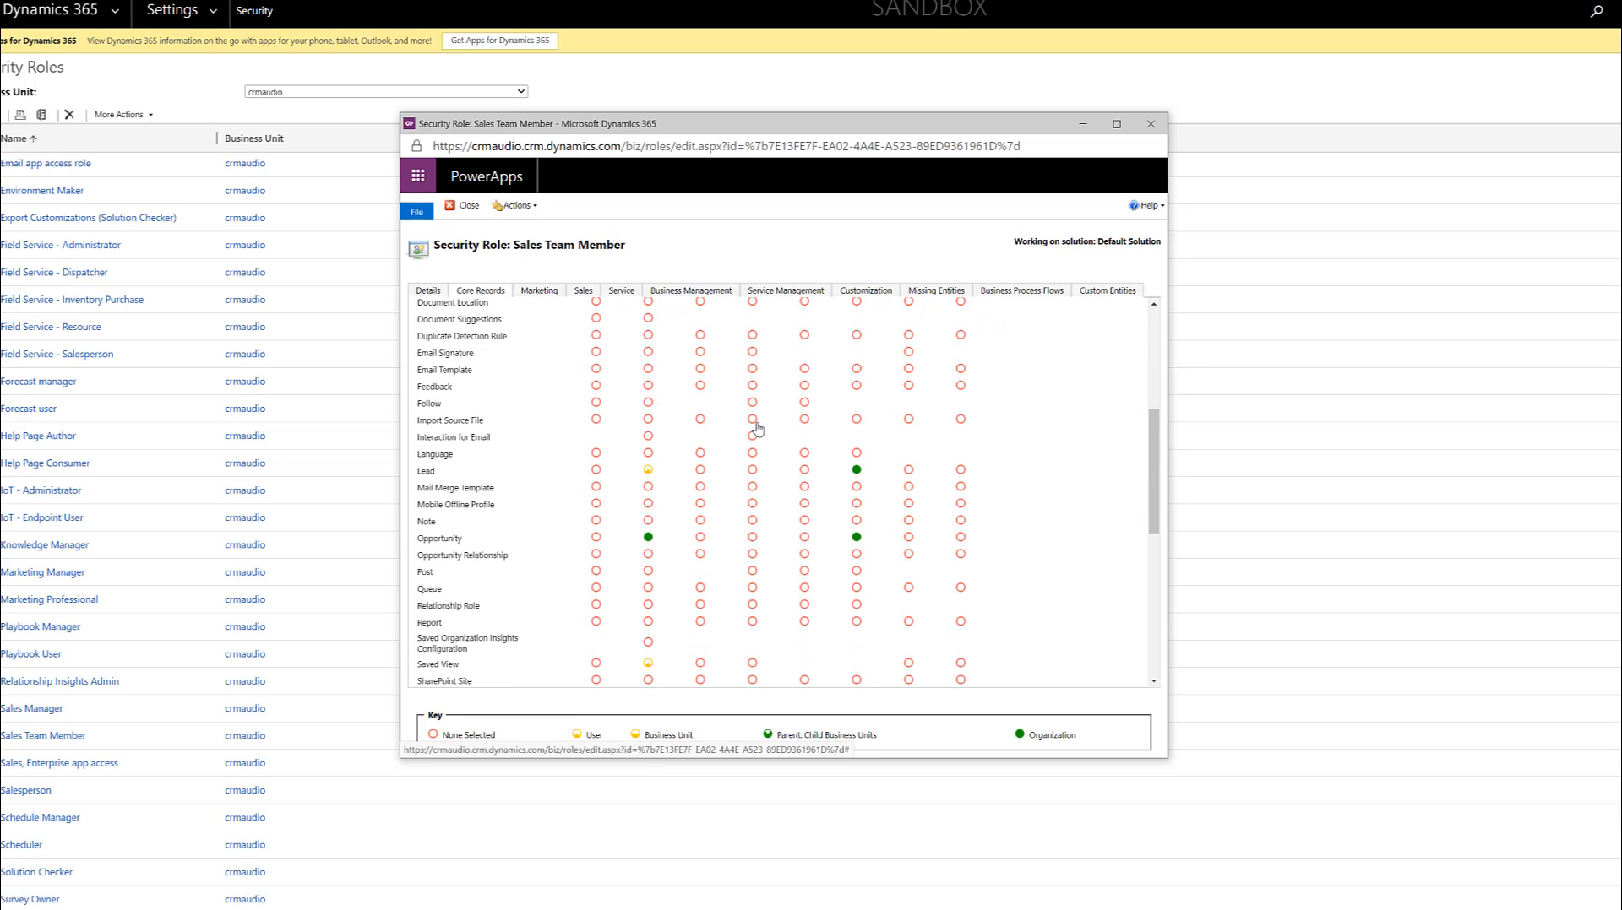
mouse_move(605, 310)
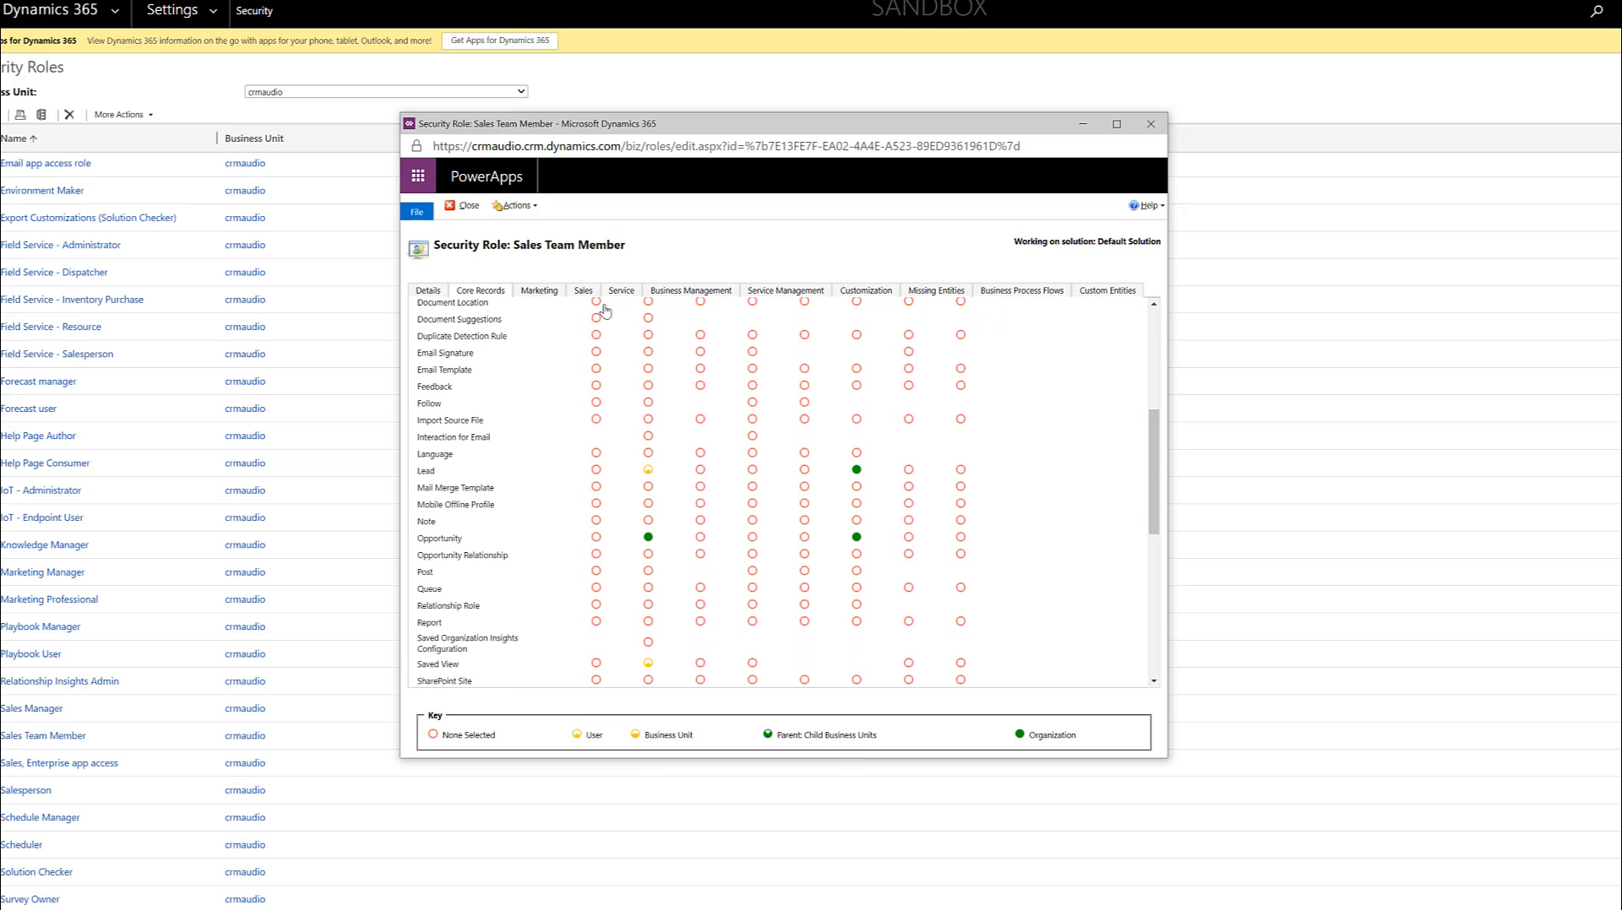
mouse_move(599, 500)
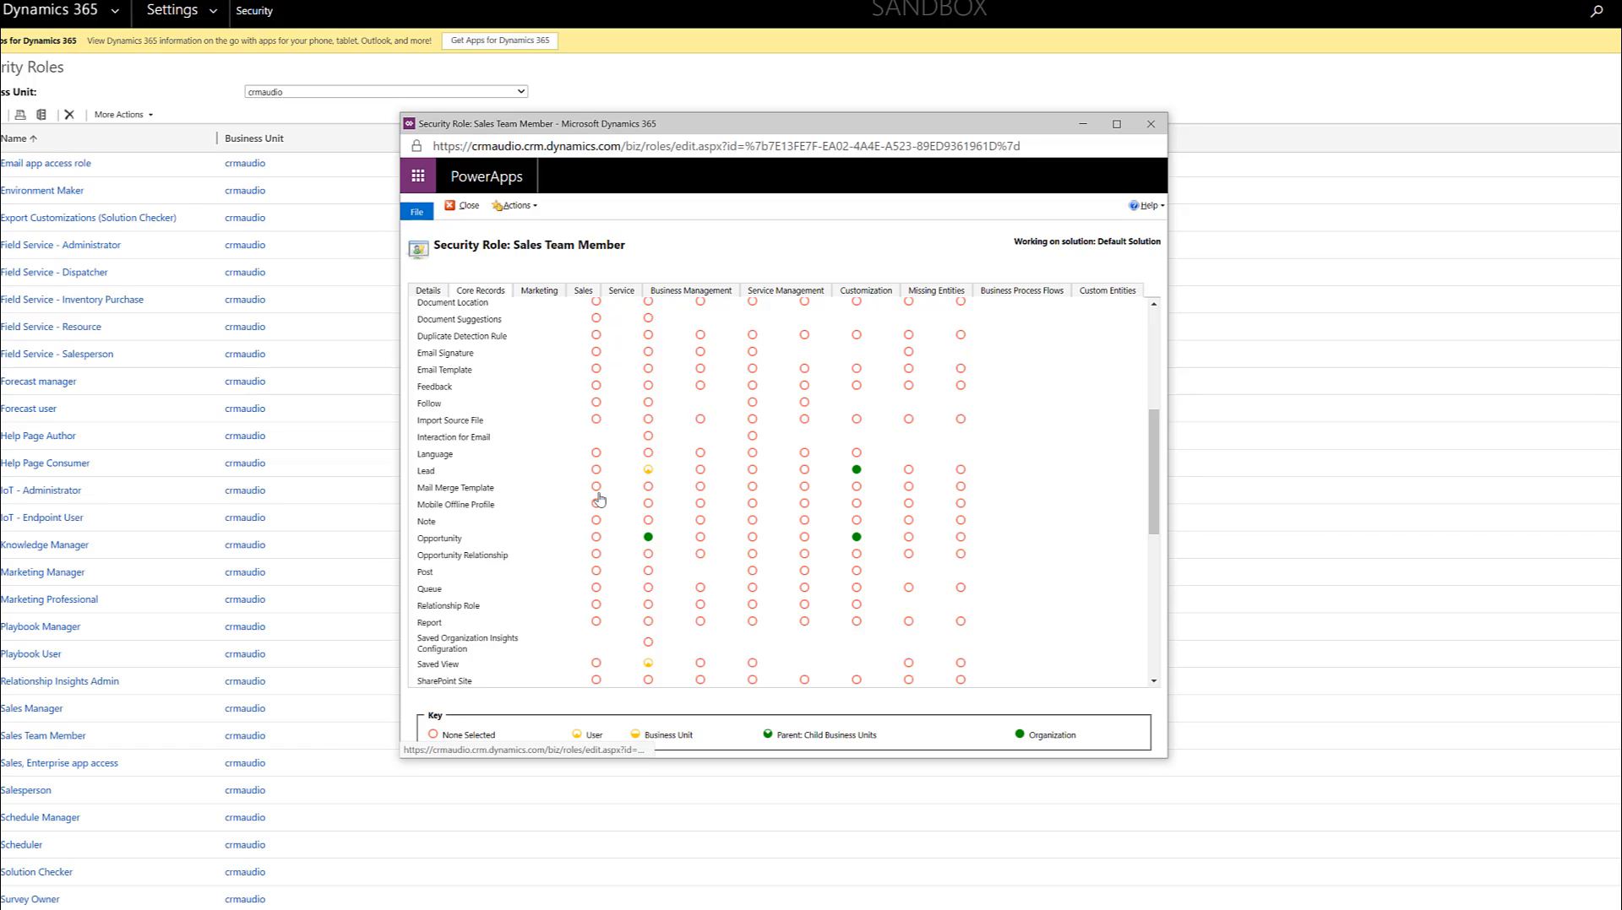
mouse_move(596, 470)
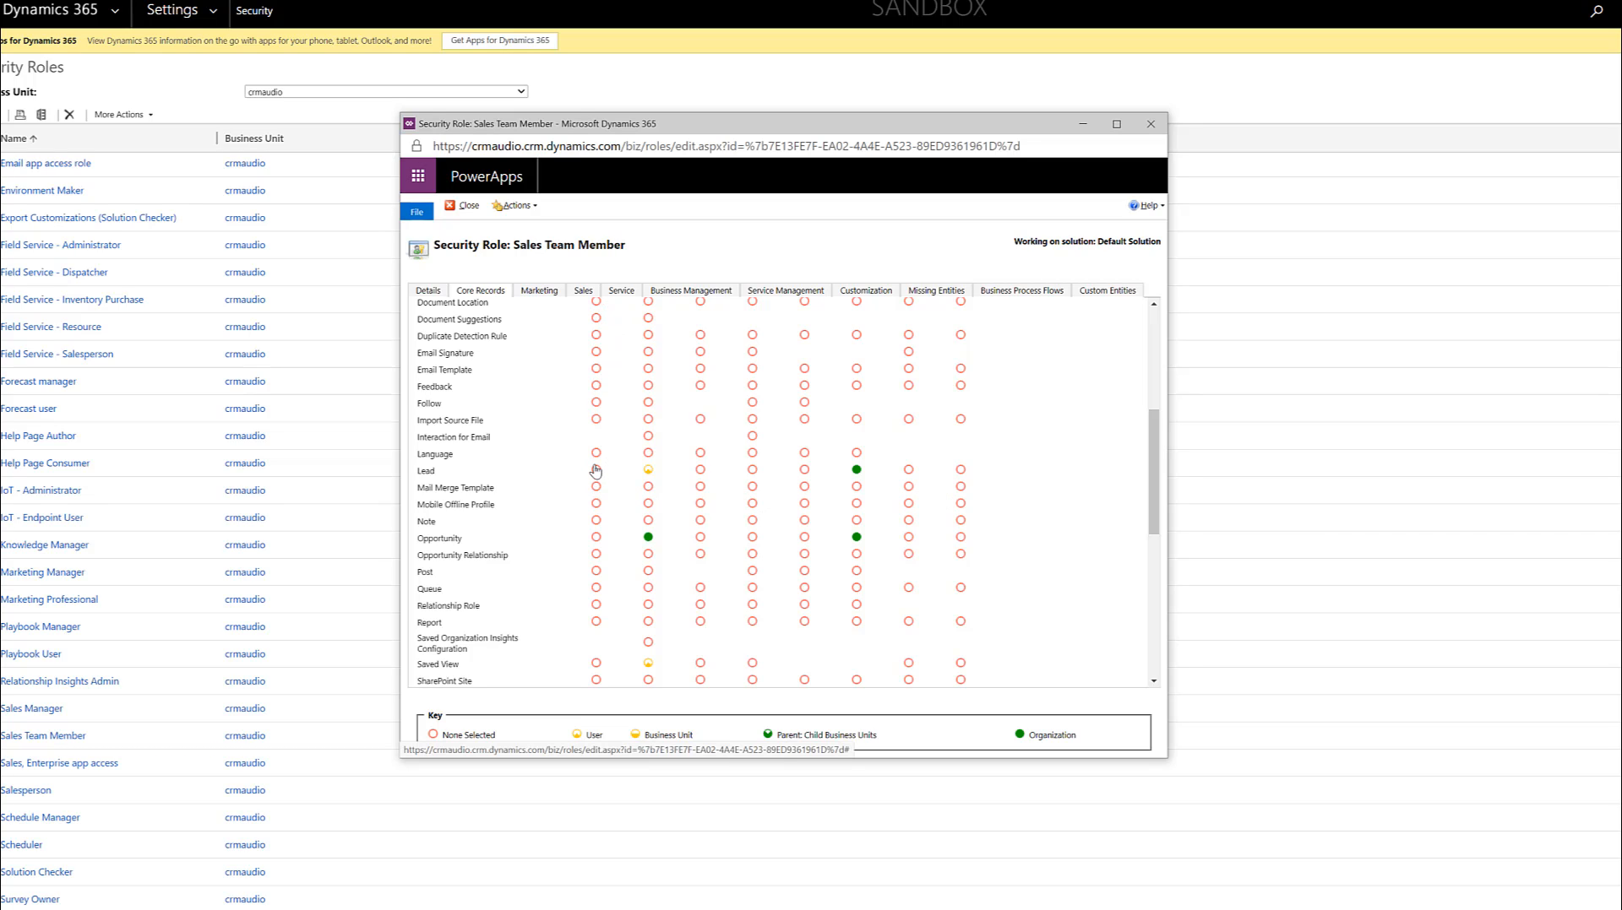
mouse_move(595, 470)
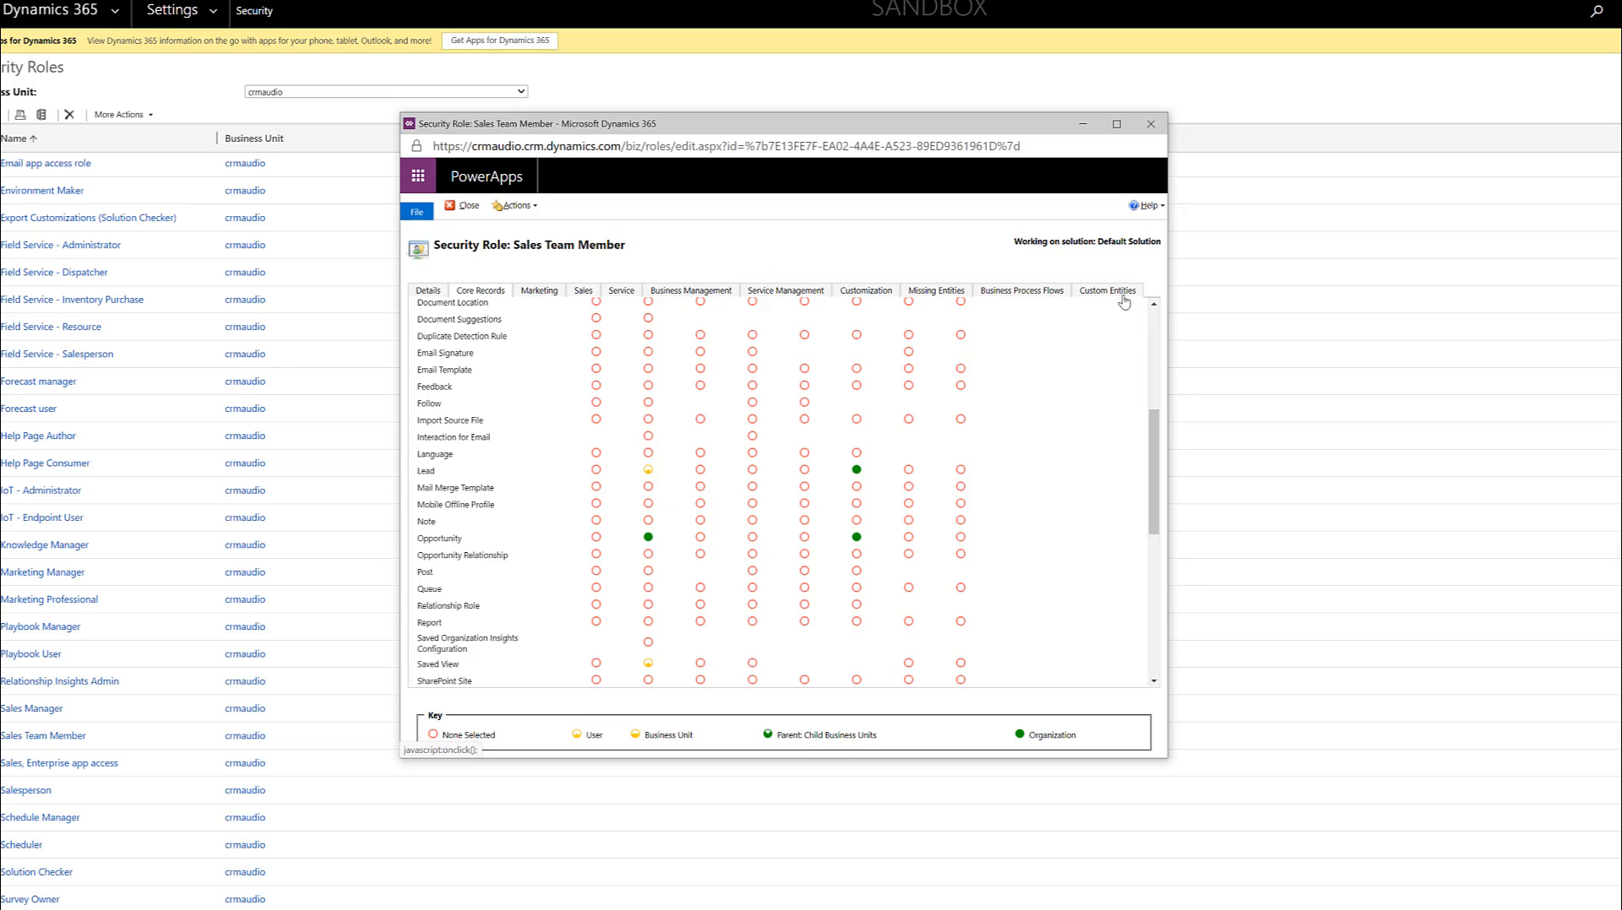
click(1107, 291)
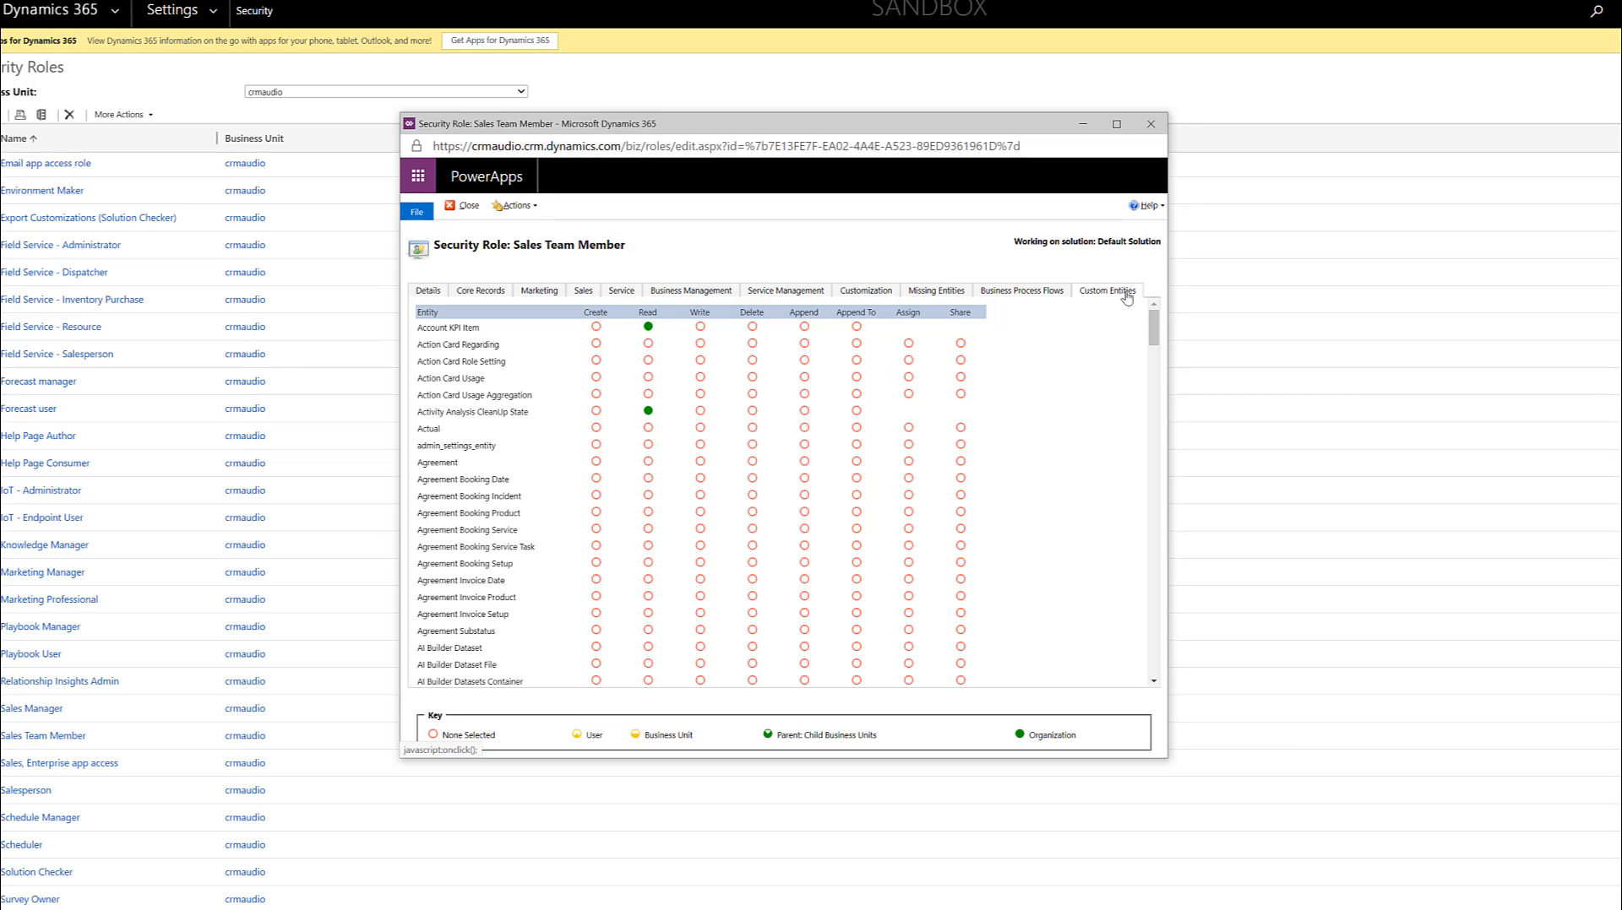
mouse_move(534, 374)
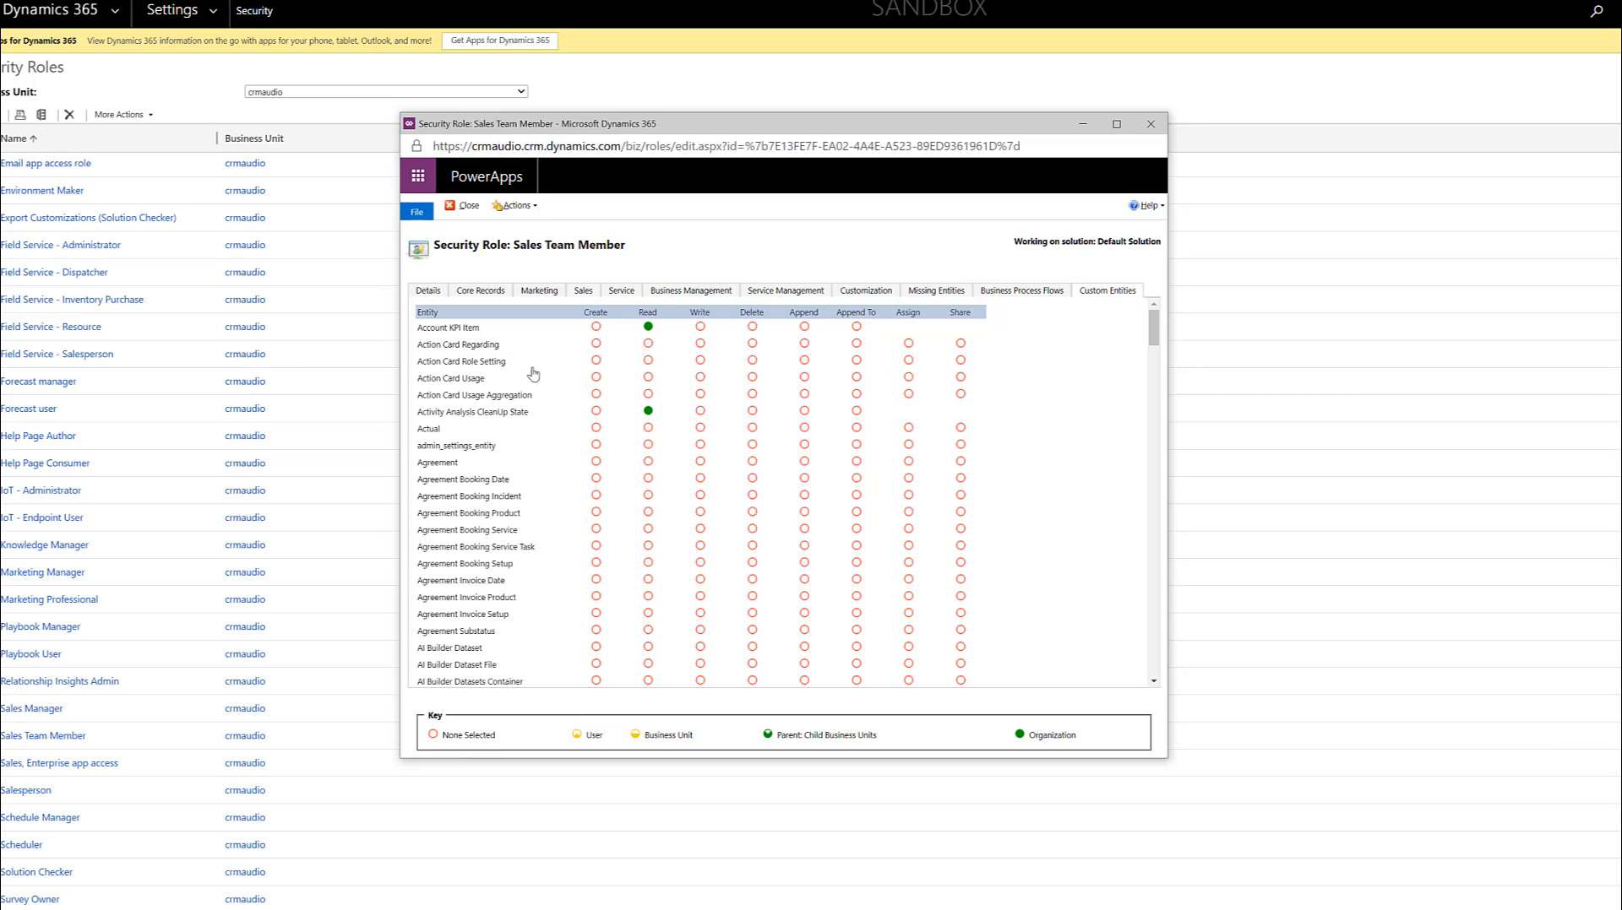
click(427, 291)
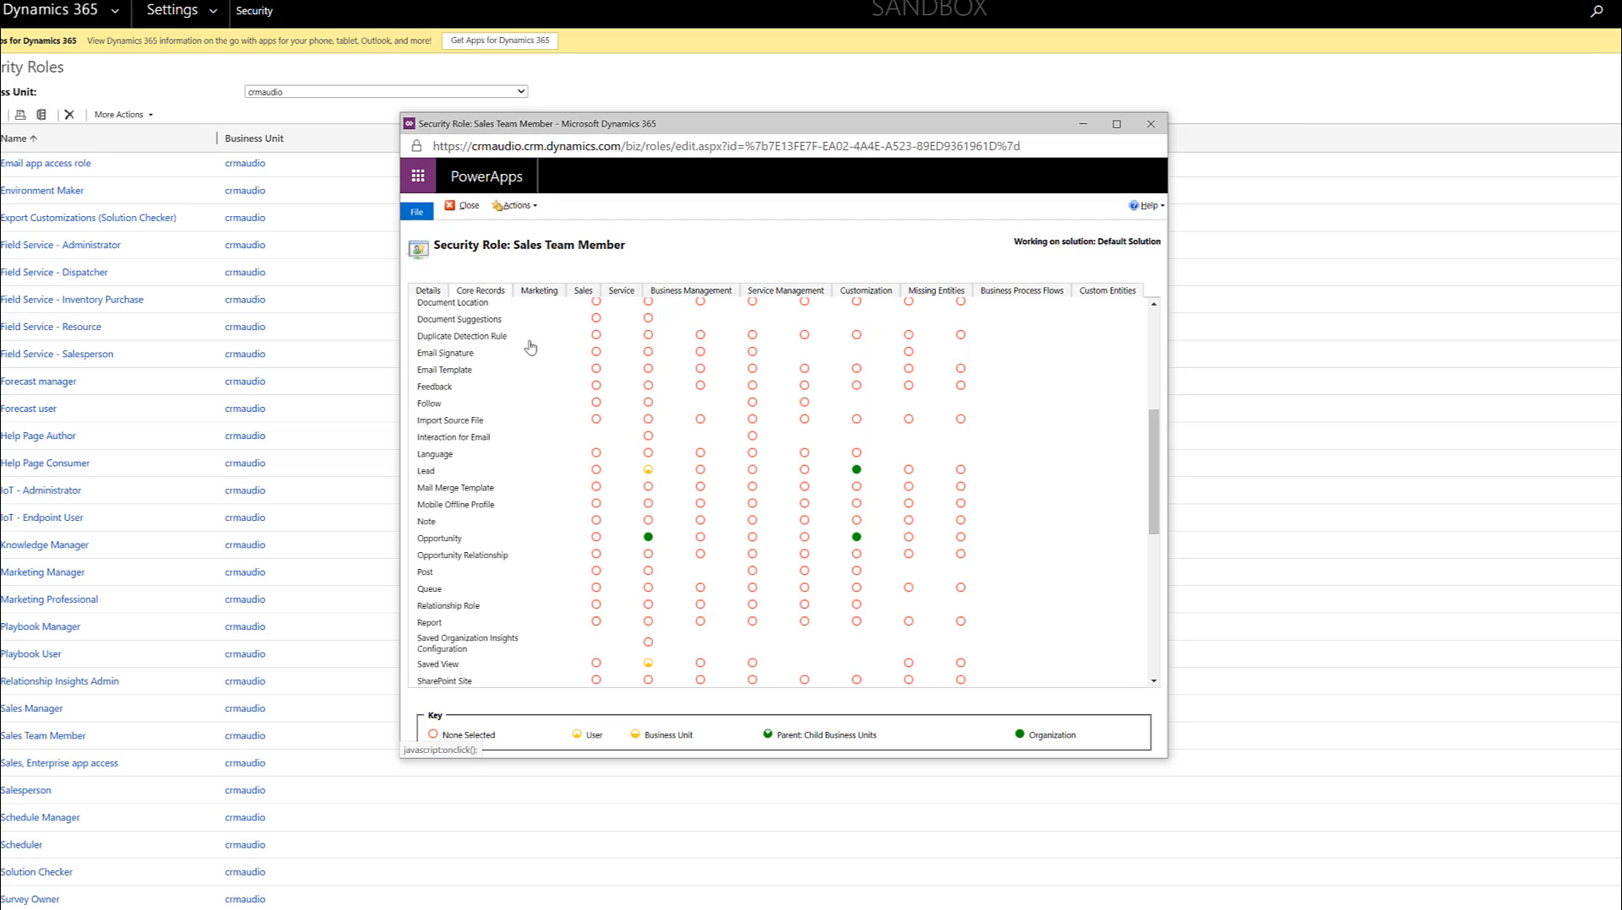
scroll(up, 3)
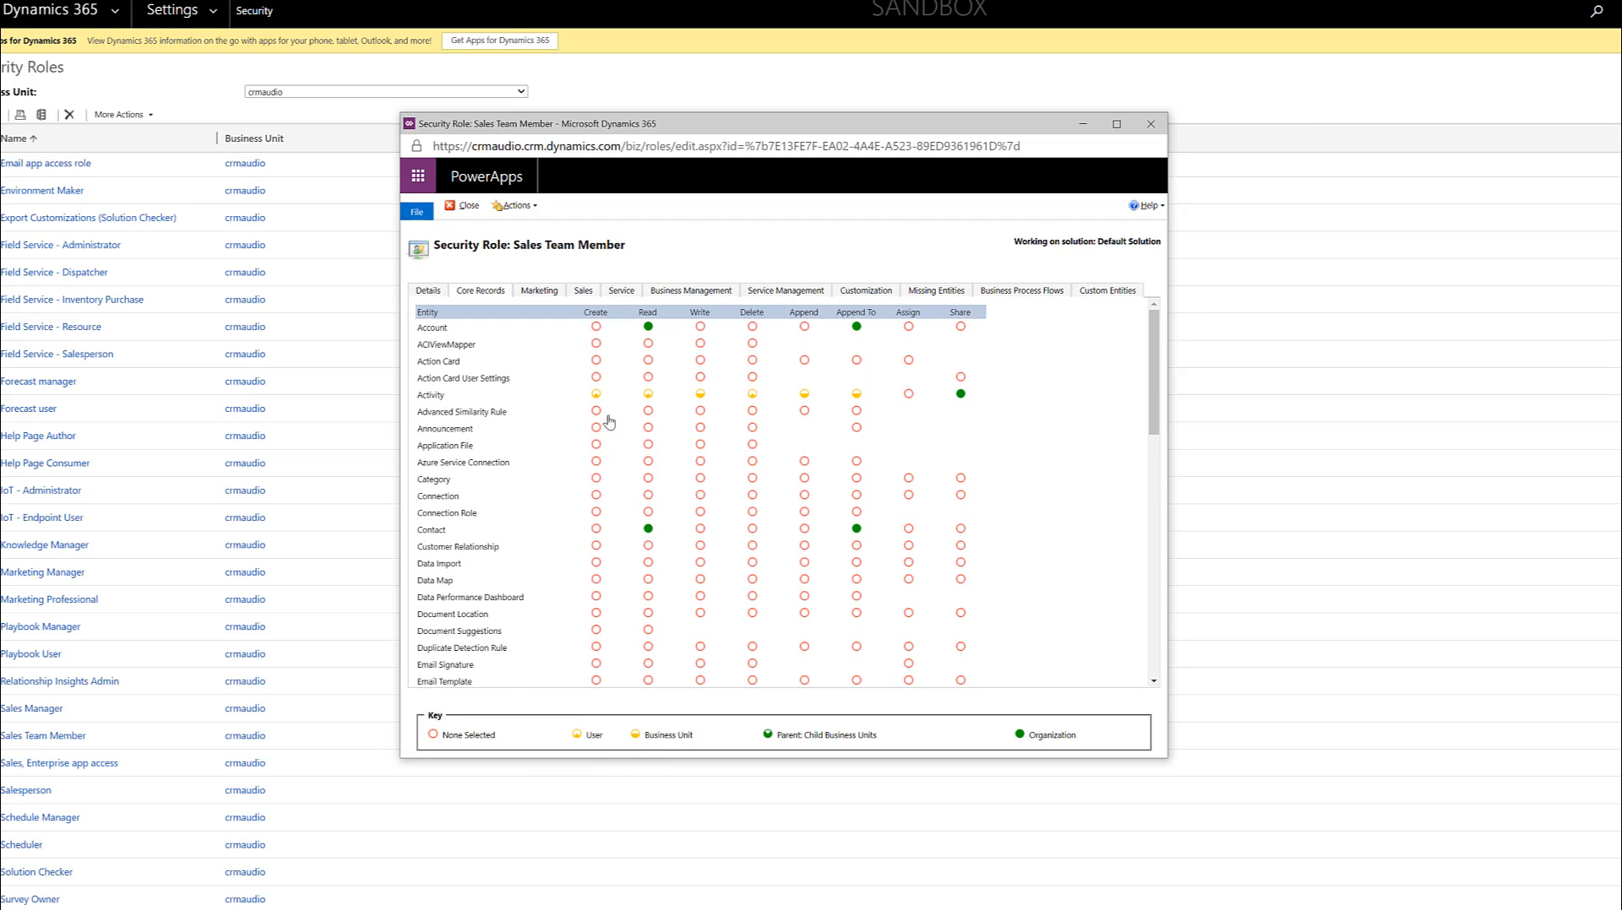
mouse_move(659, 399)
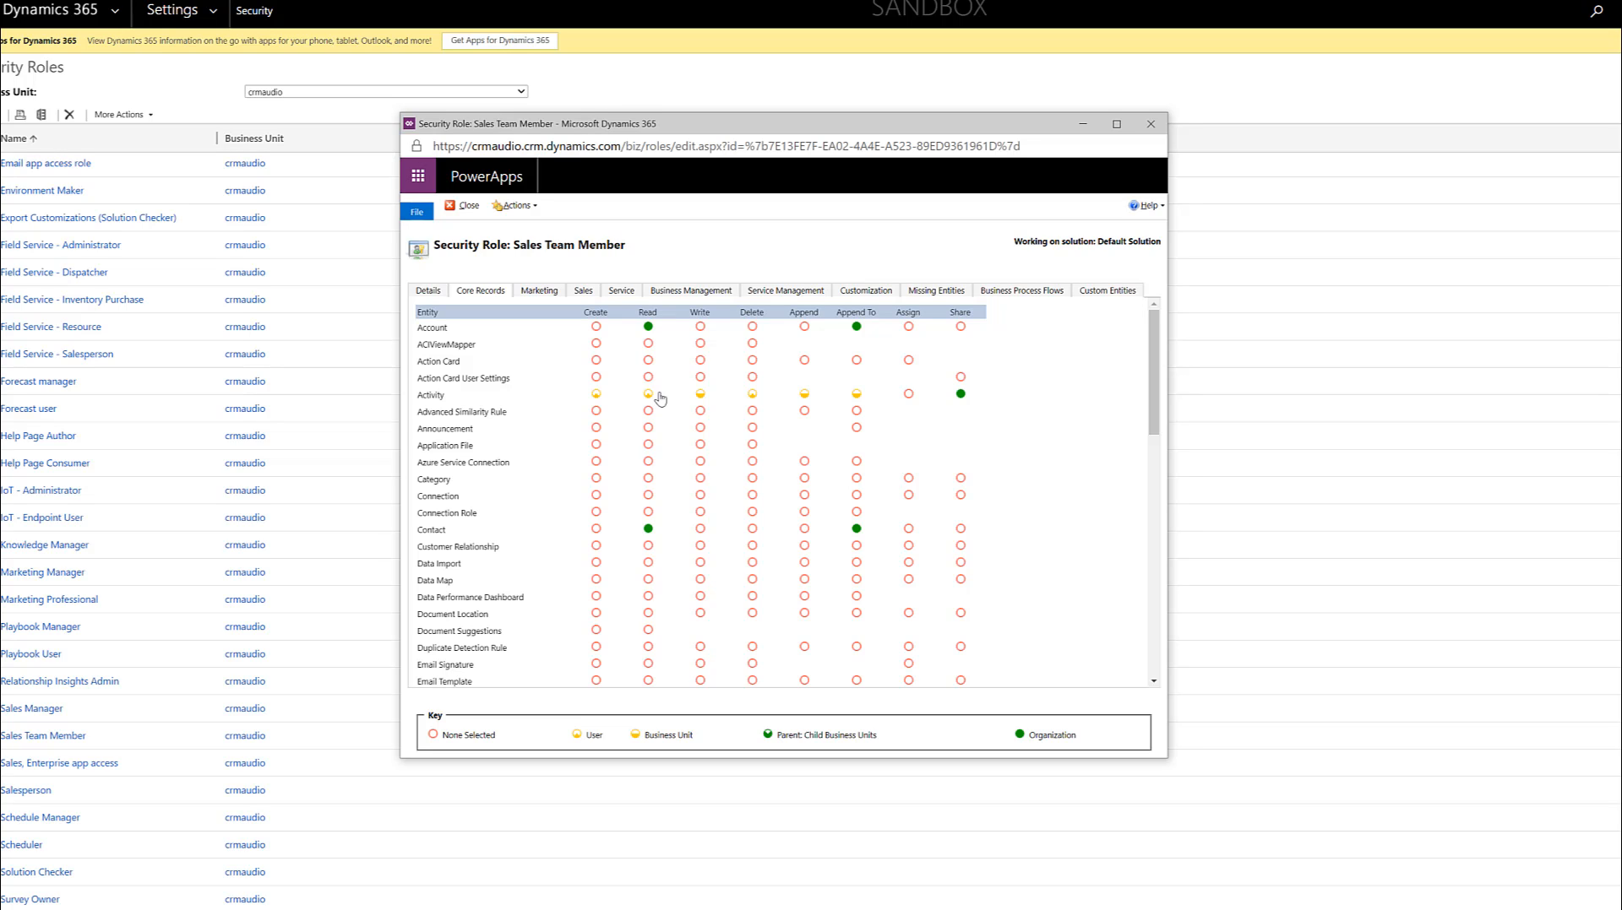
mouse_move(734, 342)
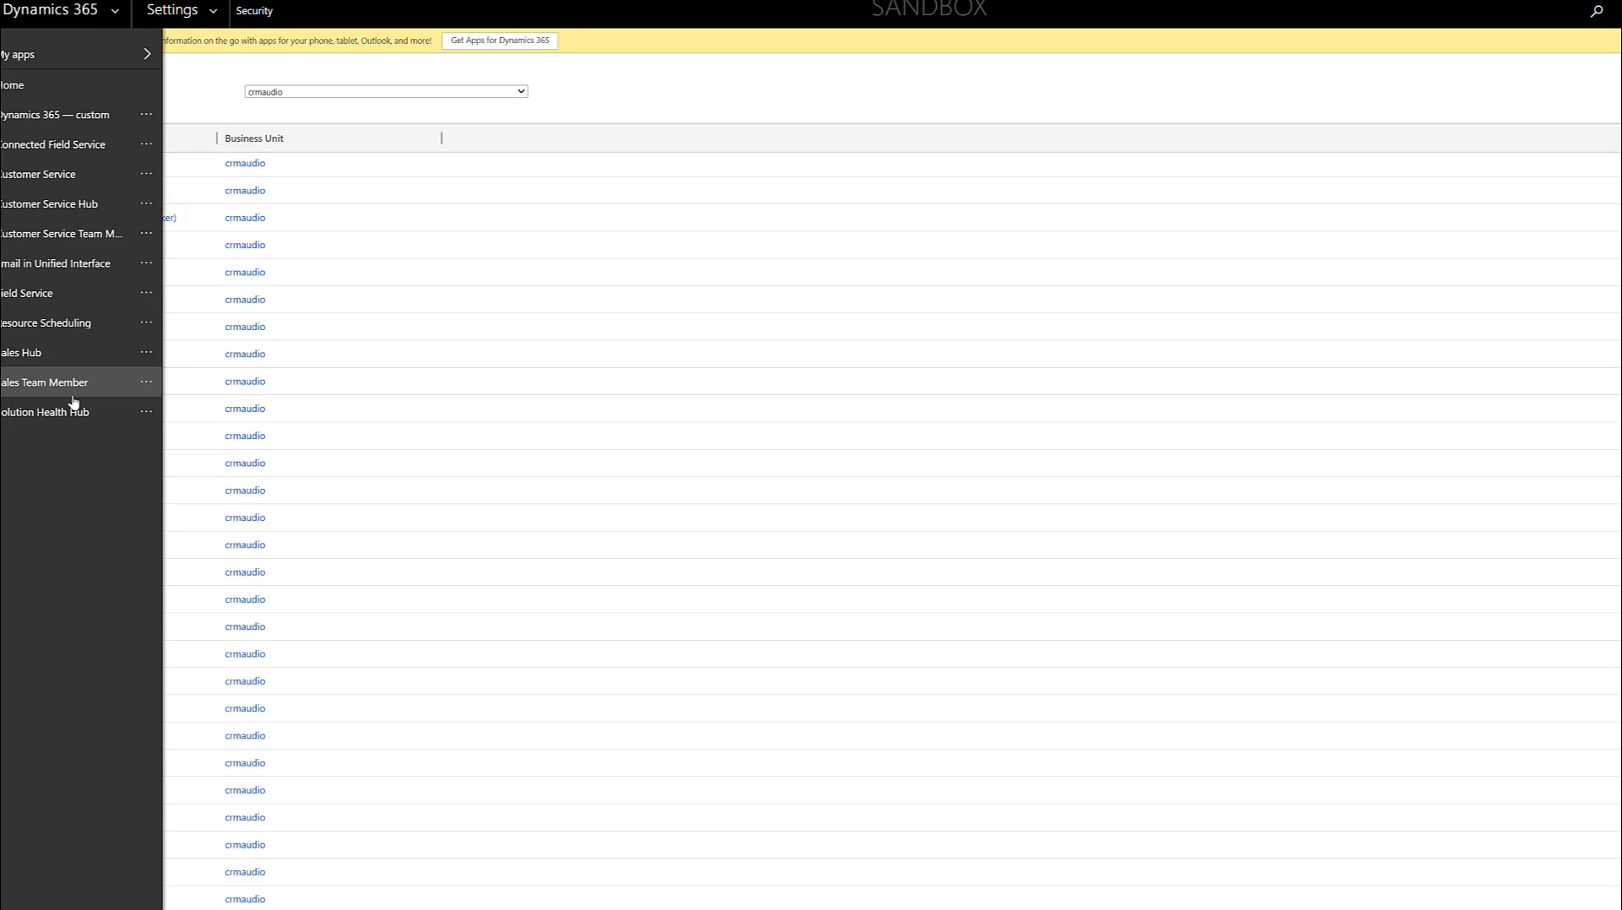
mouse_move(68, 263)
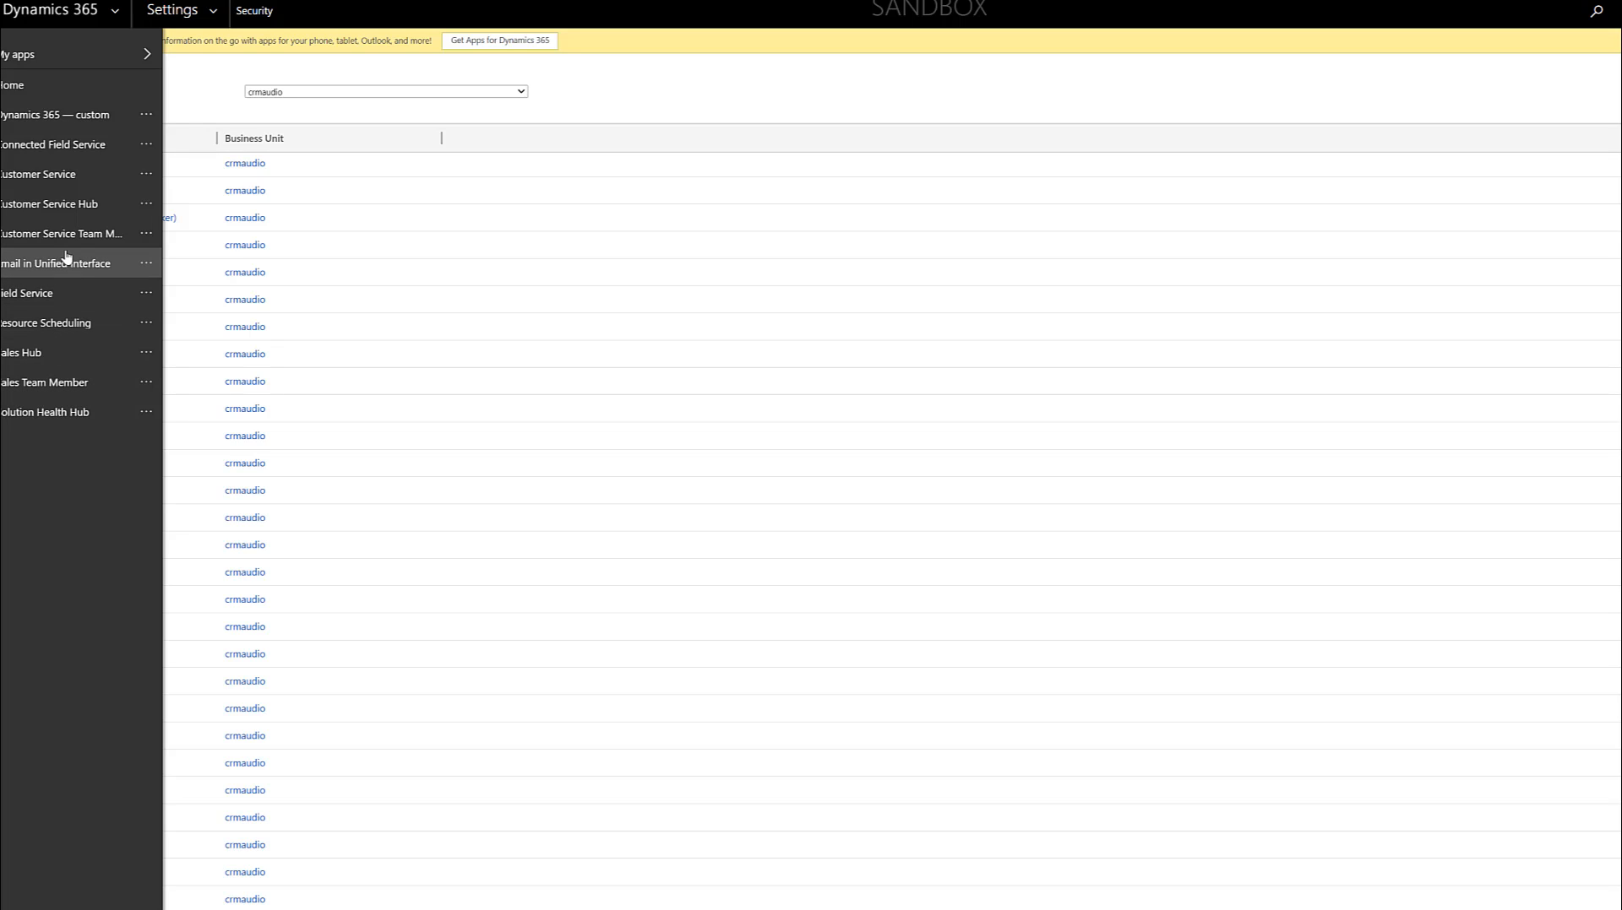
mouse_move(68, 233)
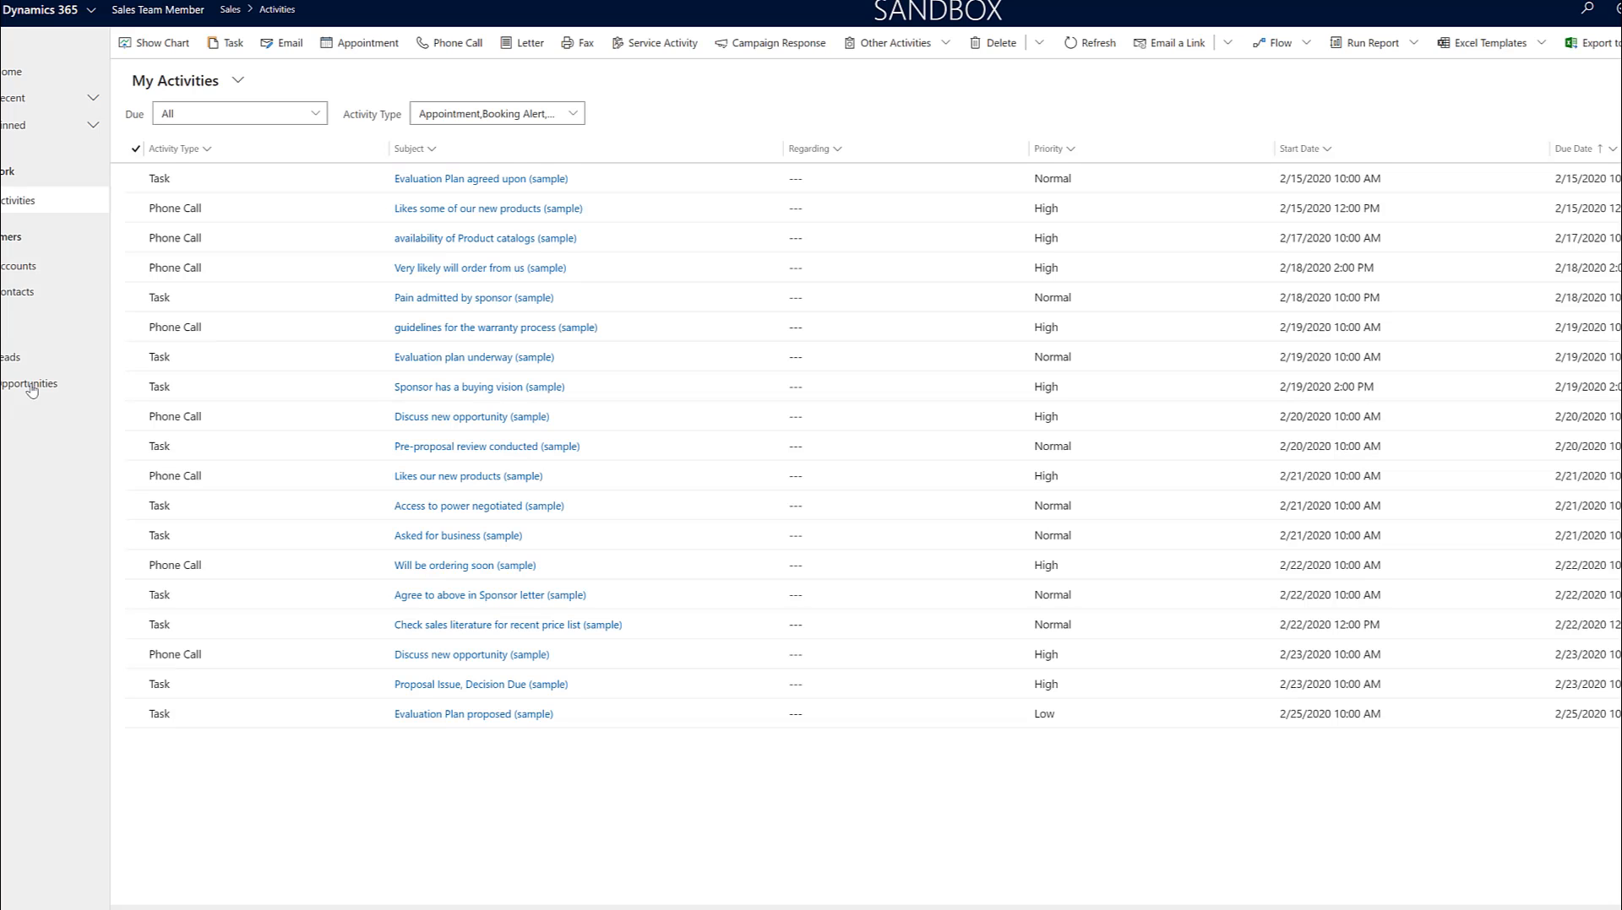
mouse_move(31, 356)
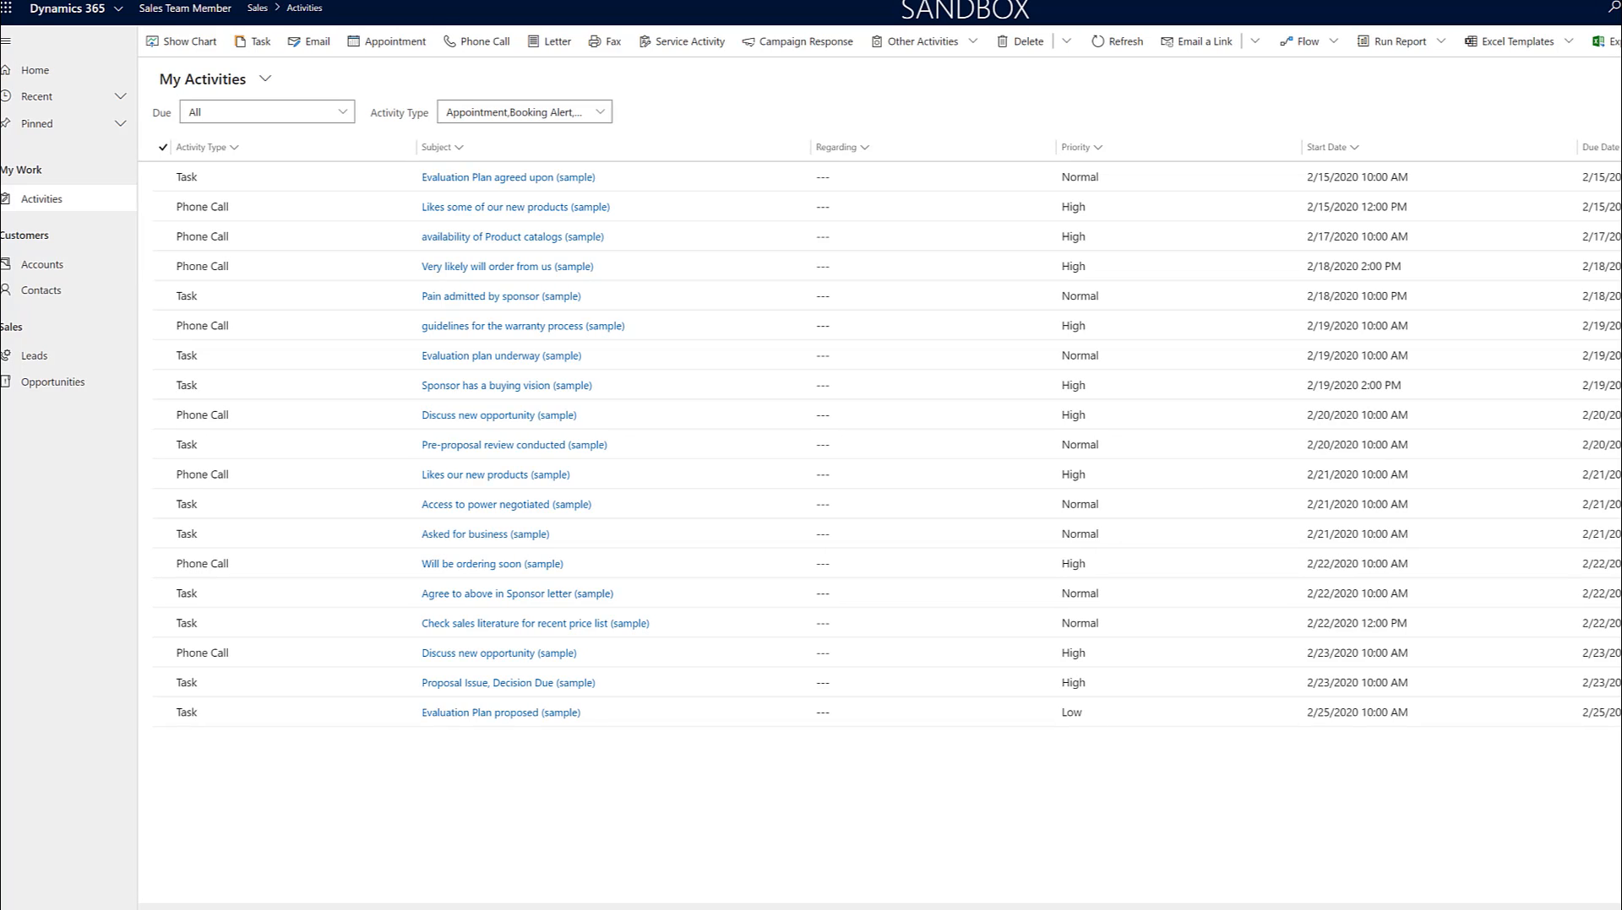
mouse_move(53, 382)
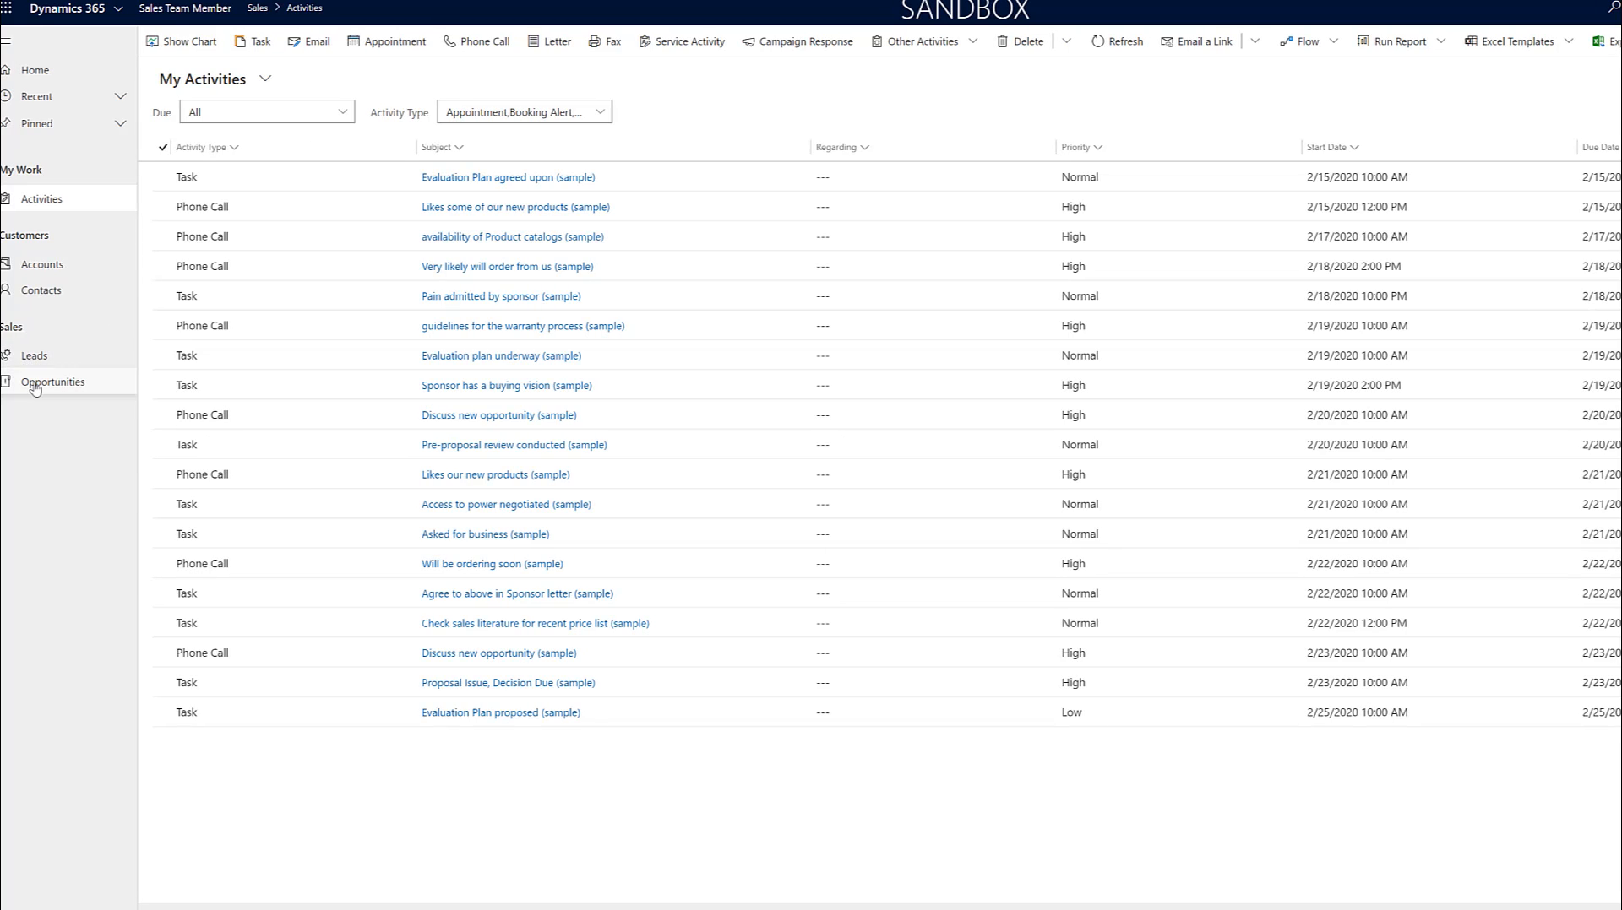
mouse_move(43, 264)
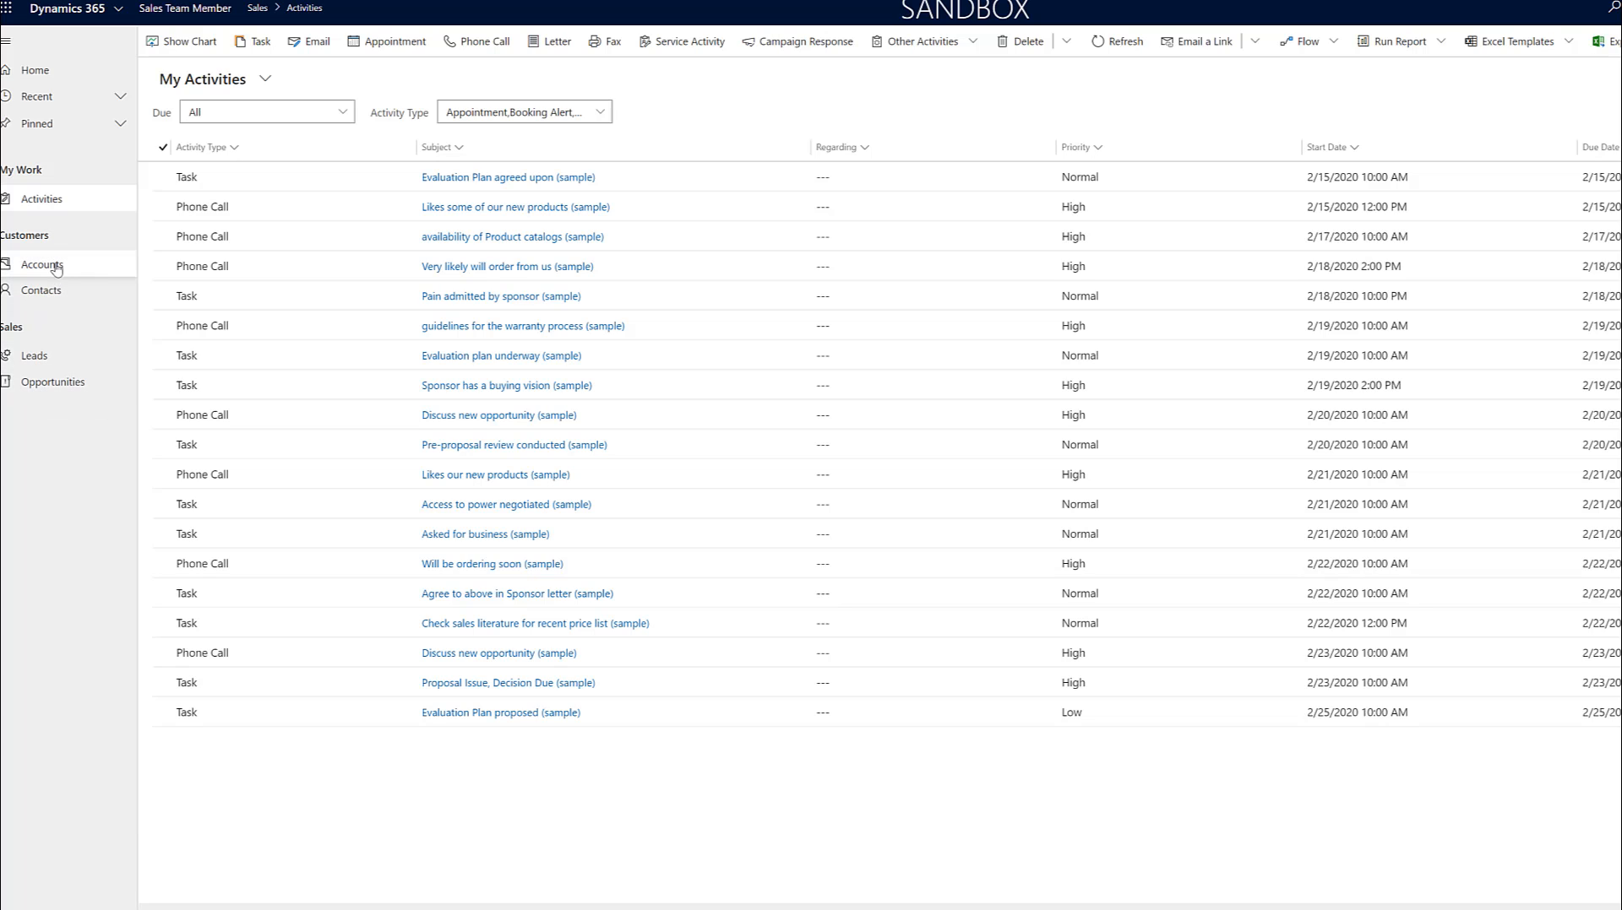
mouse_move(42, 265)
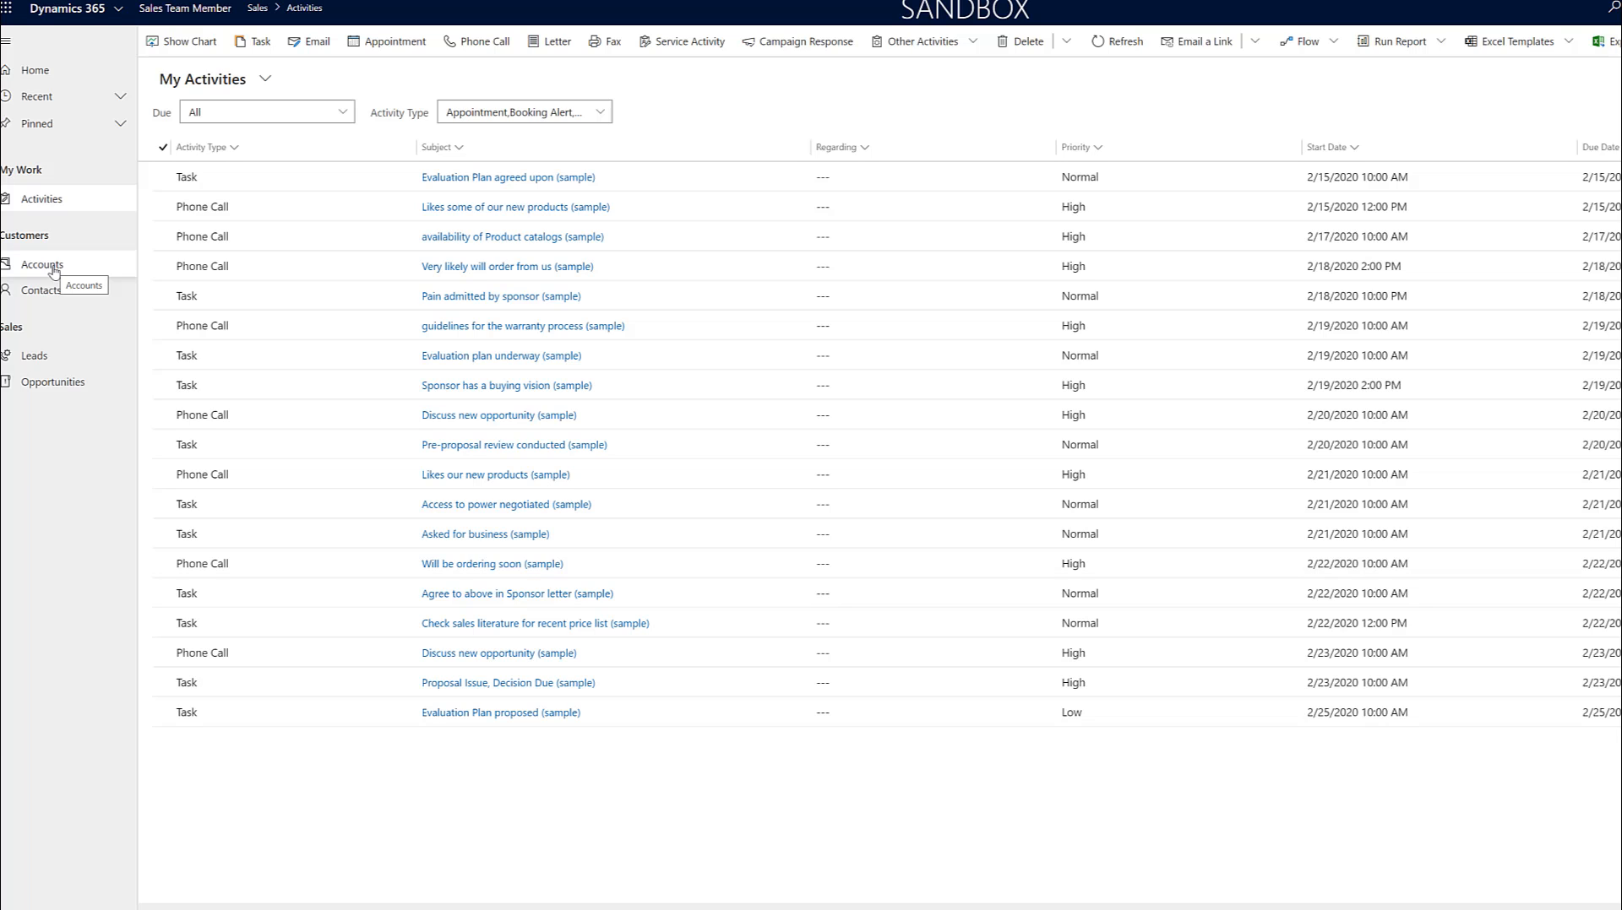
Open My Active Accounts from Customers > Accounts in the Sales Team Member app
click(42, 265)
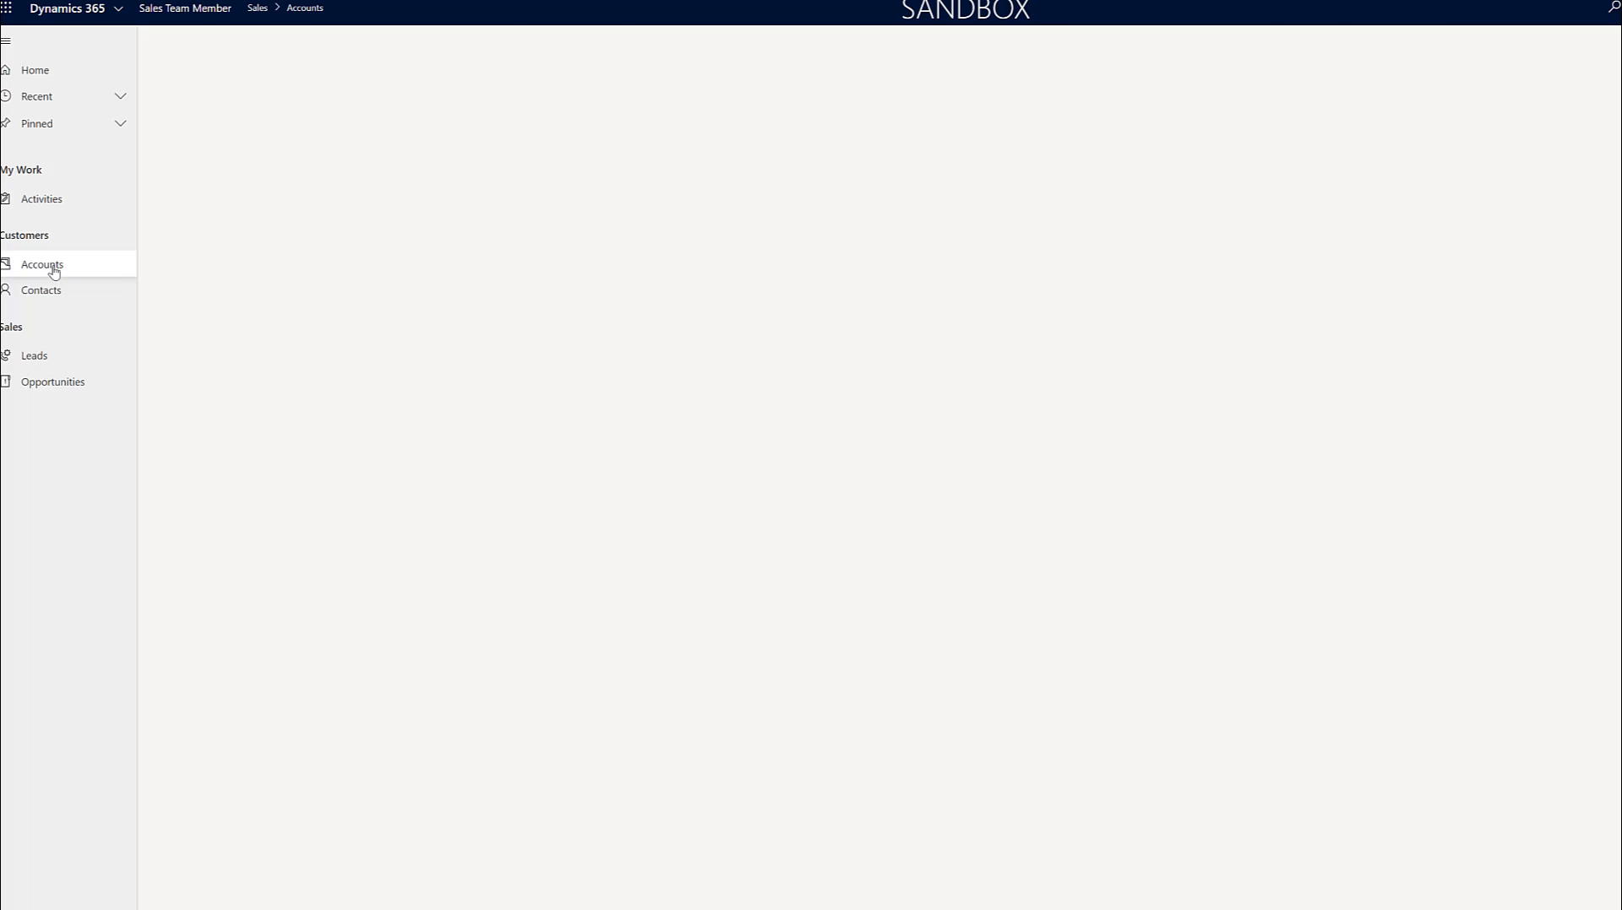
click(42, 264)
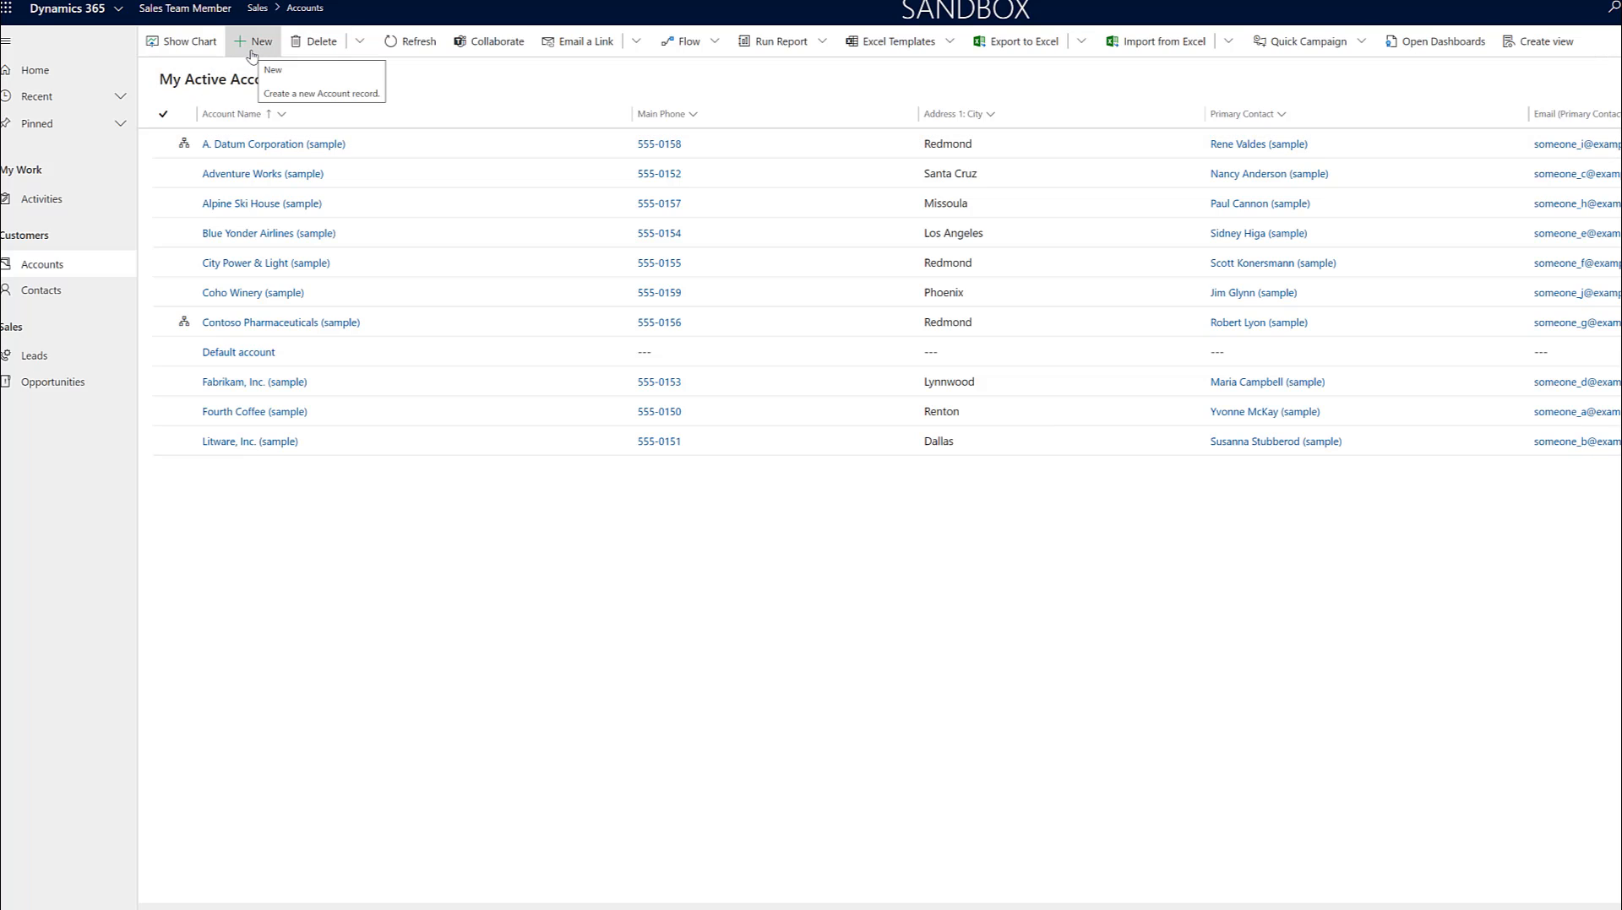
mouse_move(45, 318)
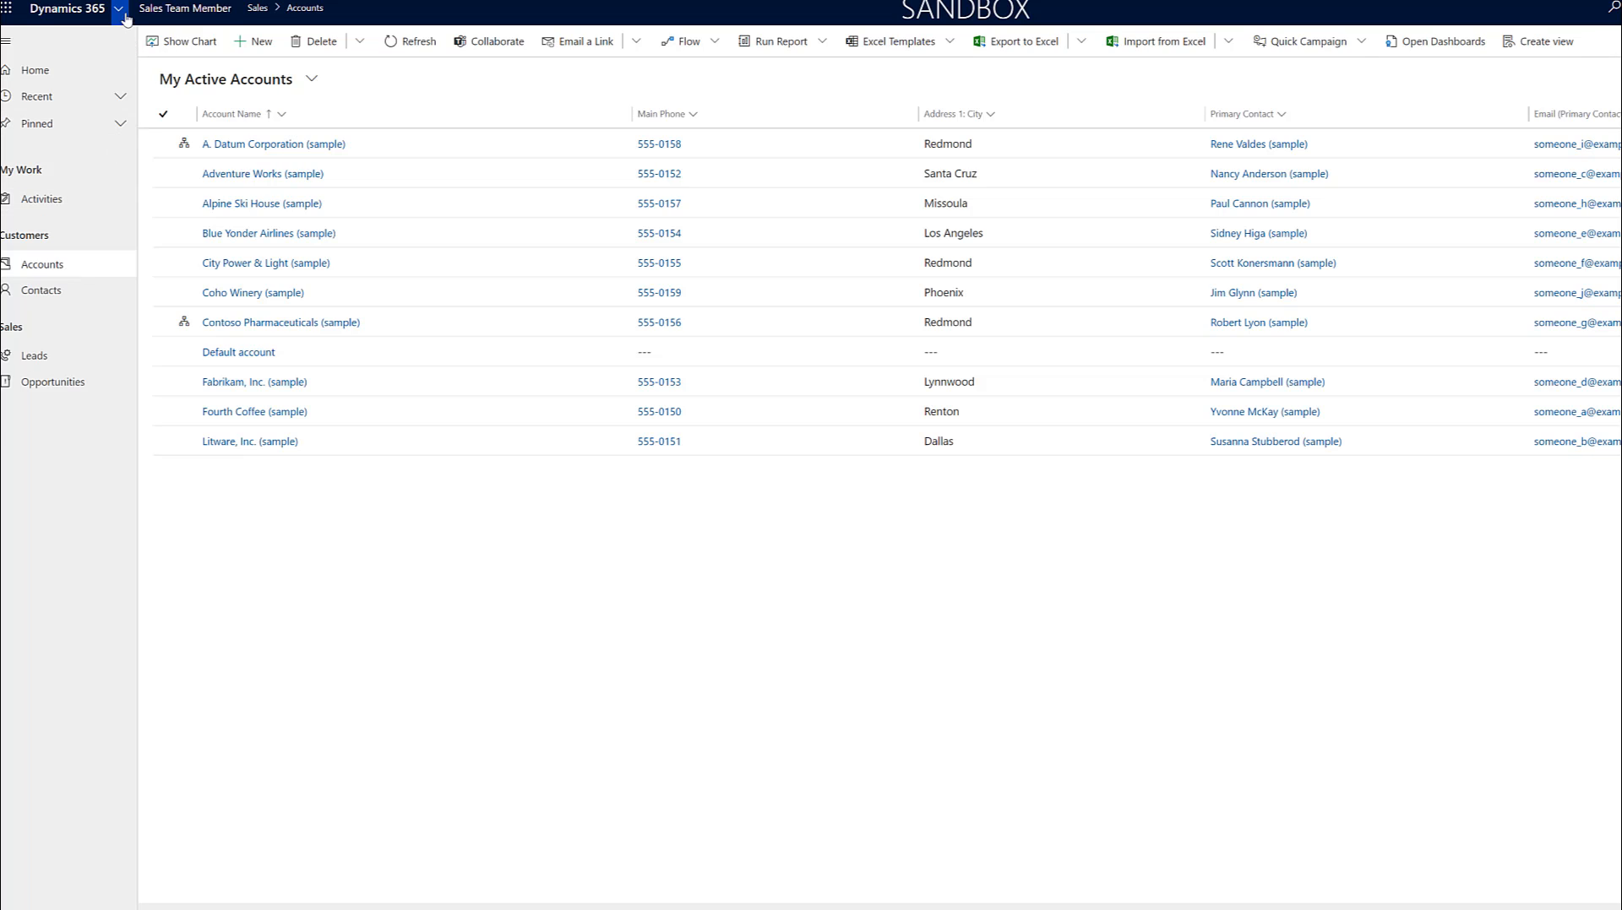
mouse_move(120, 13)
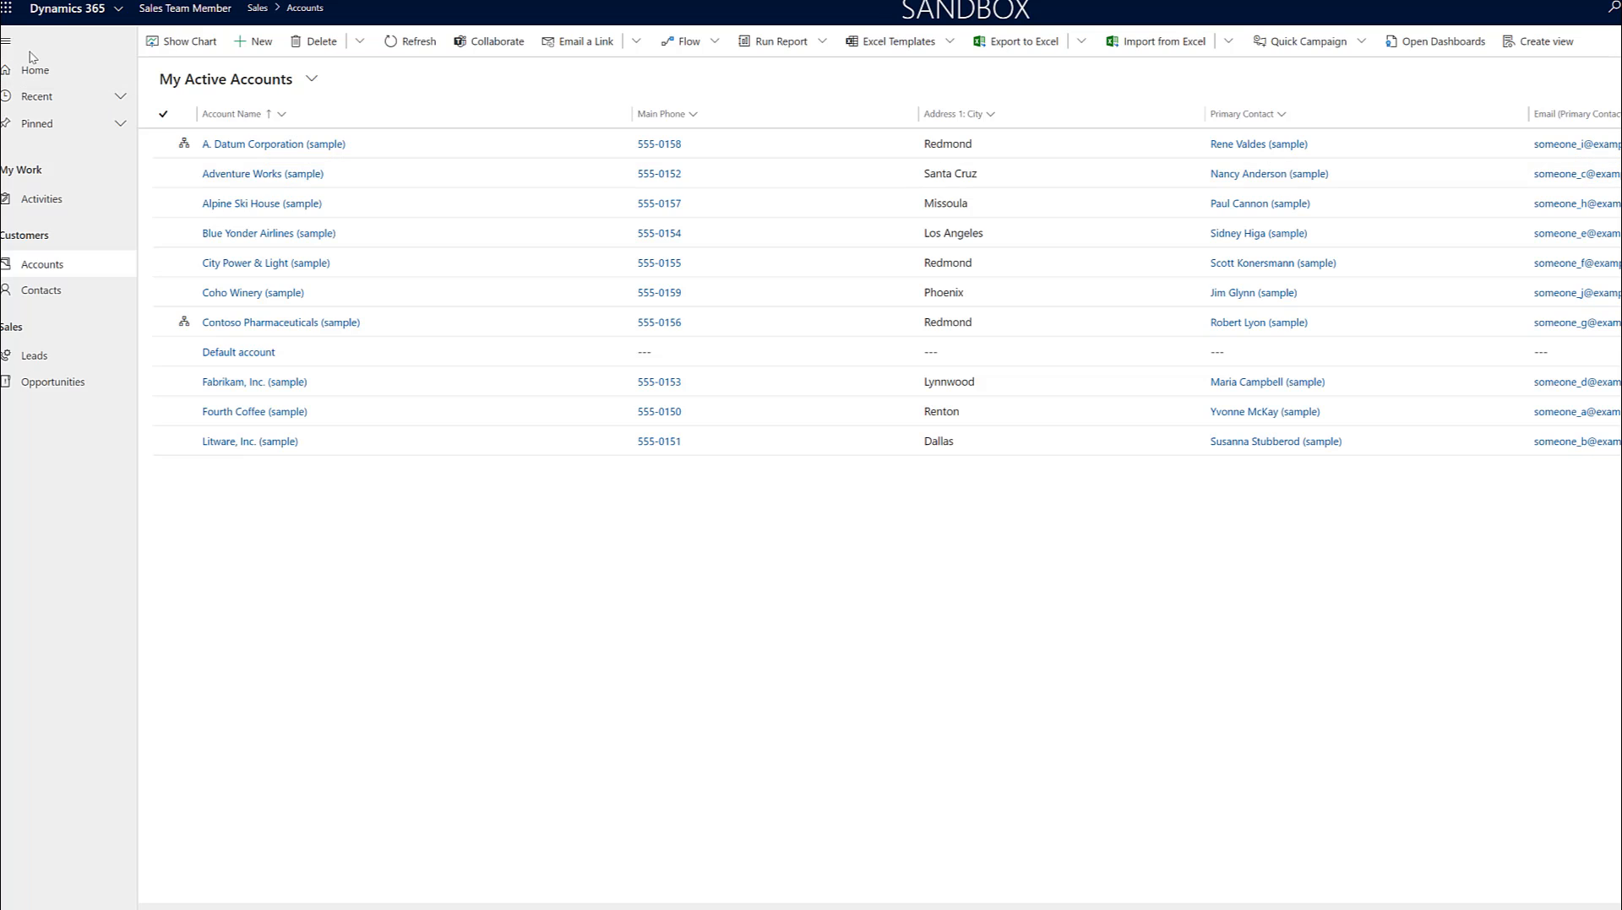
mouse_move(119, 8)
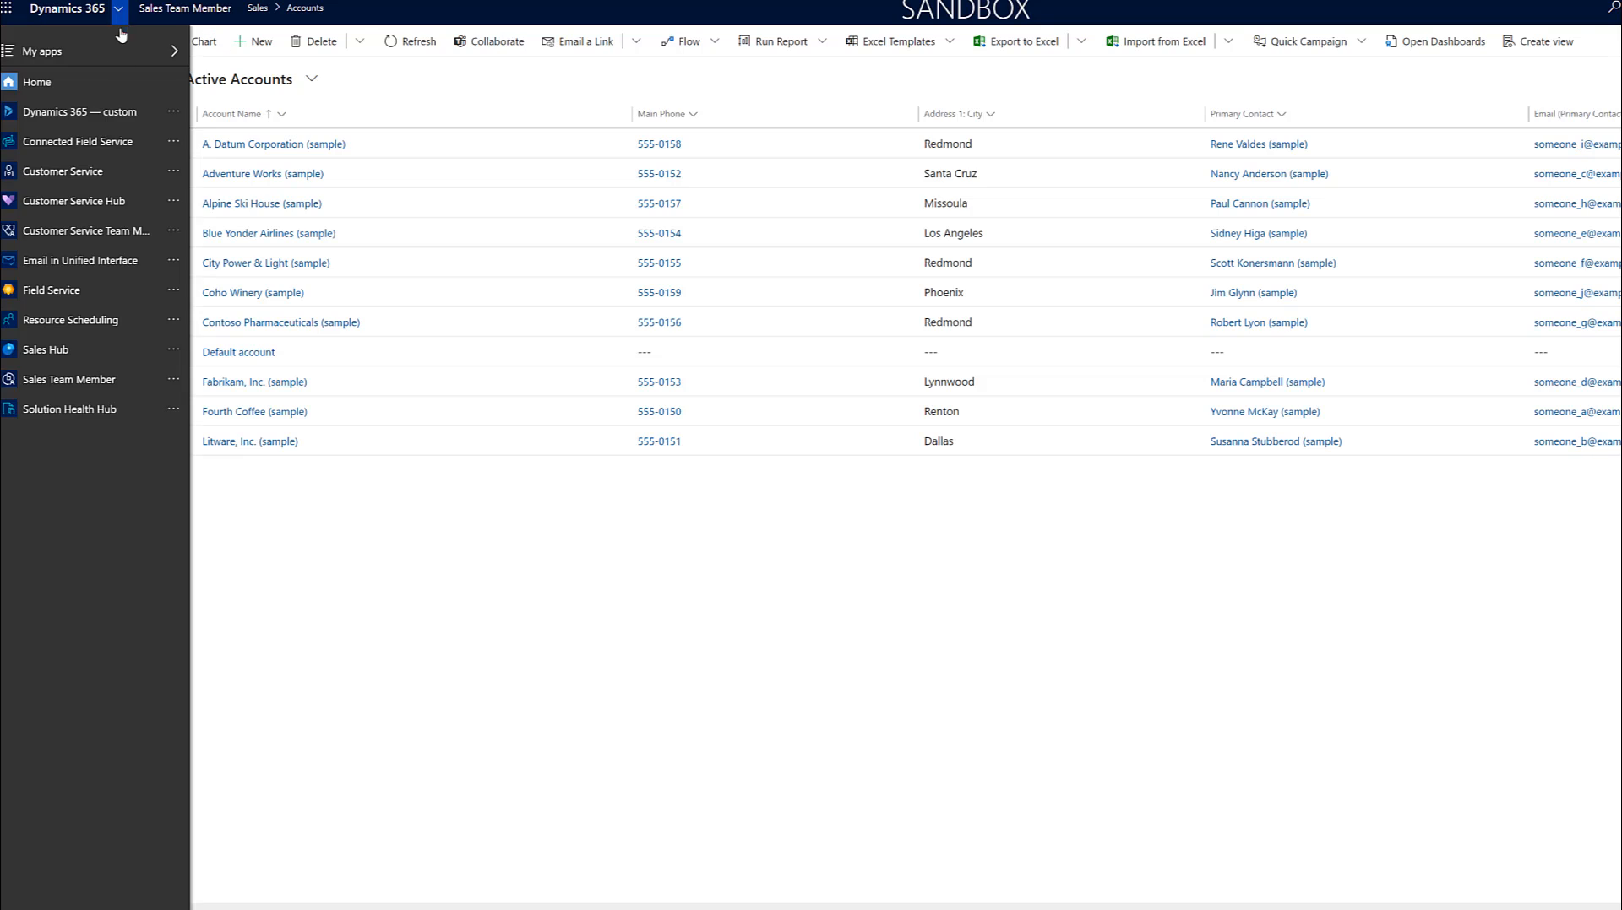
mouse_move(103, 201)
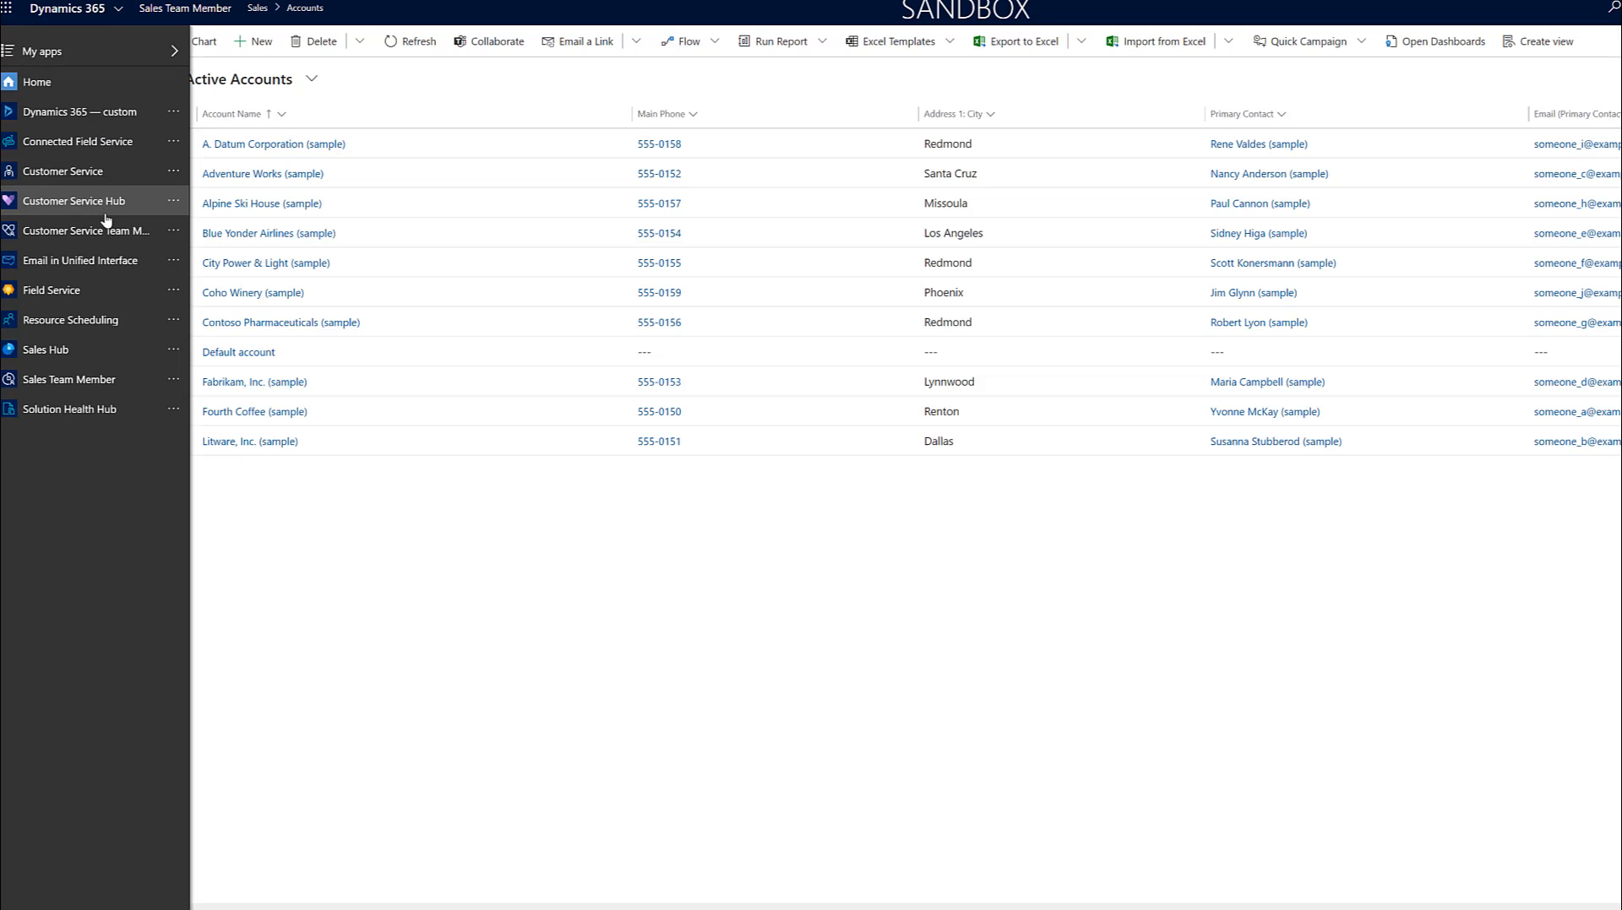
mouse_move(93, 229)
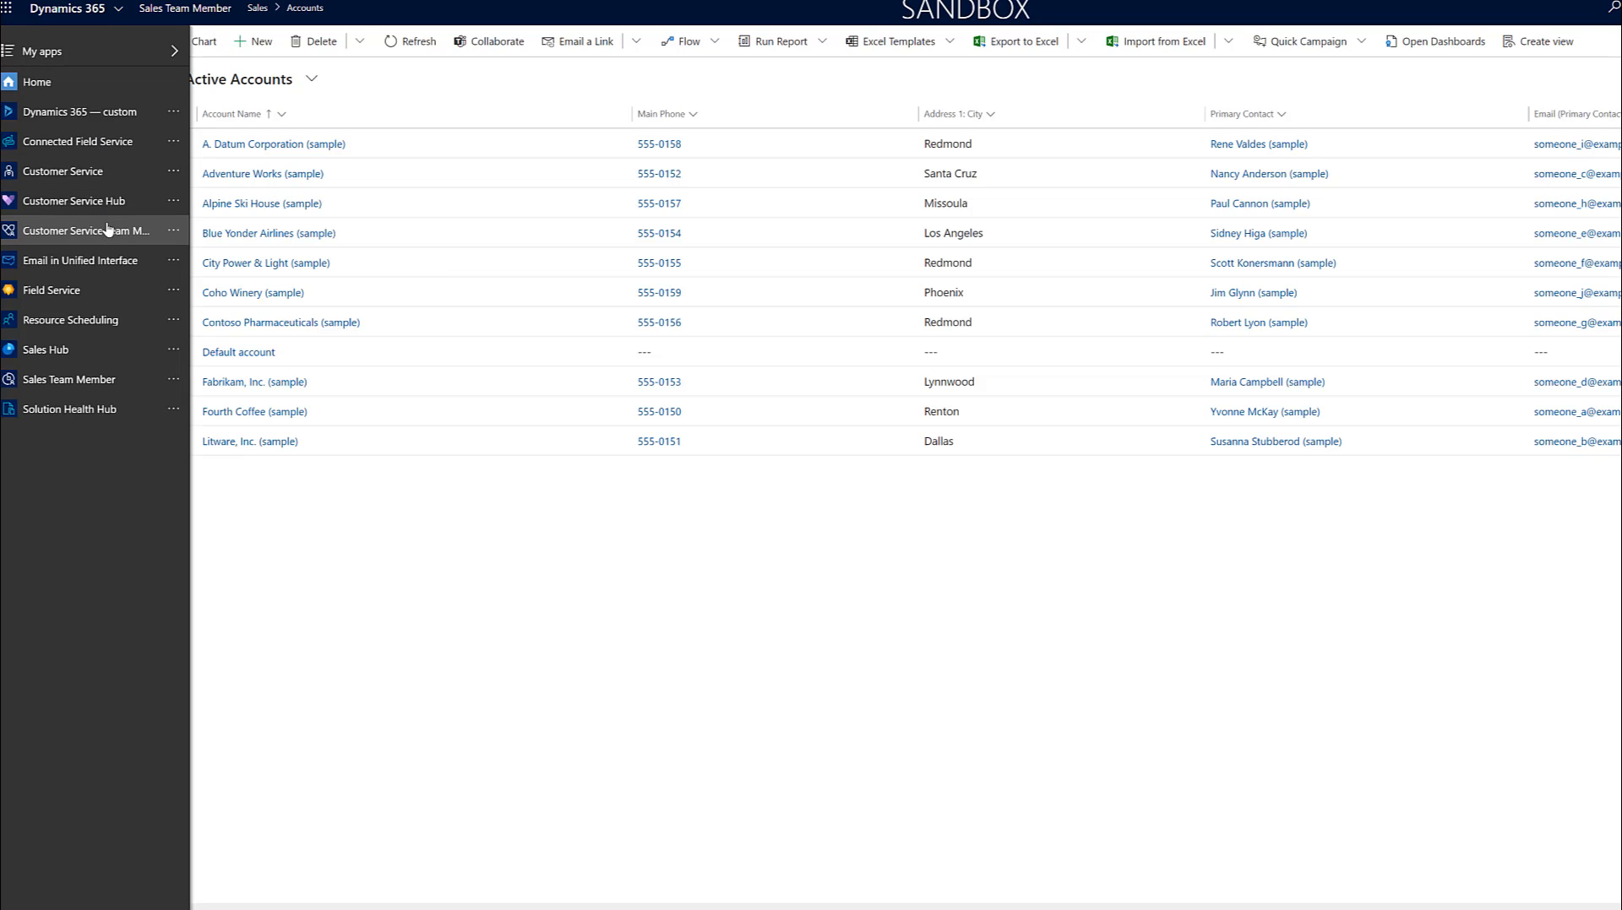
Switch to the Customer Service Team Member app and go to Cases
click(96, 231)
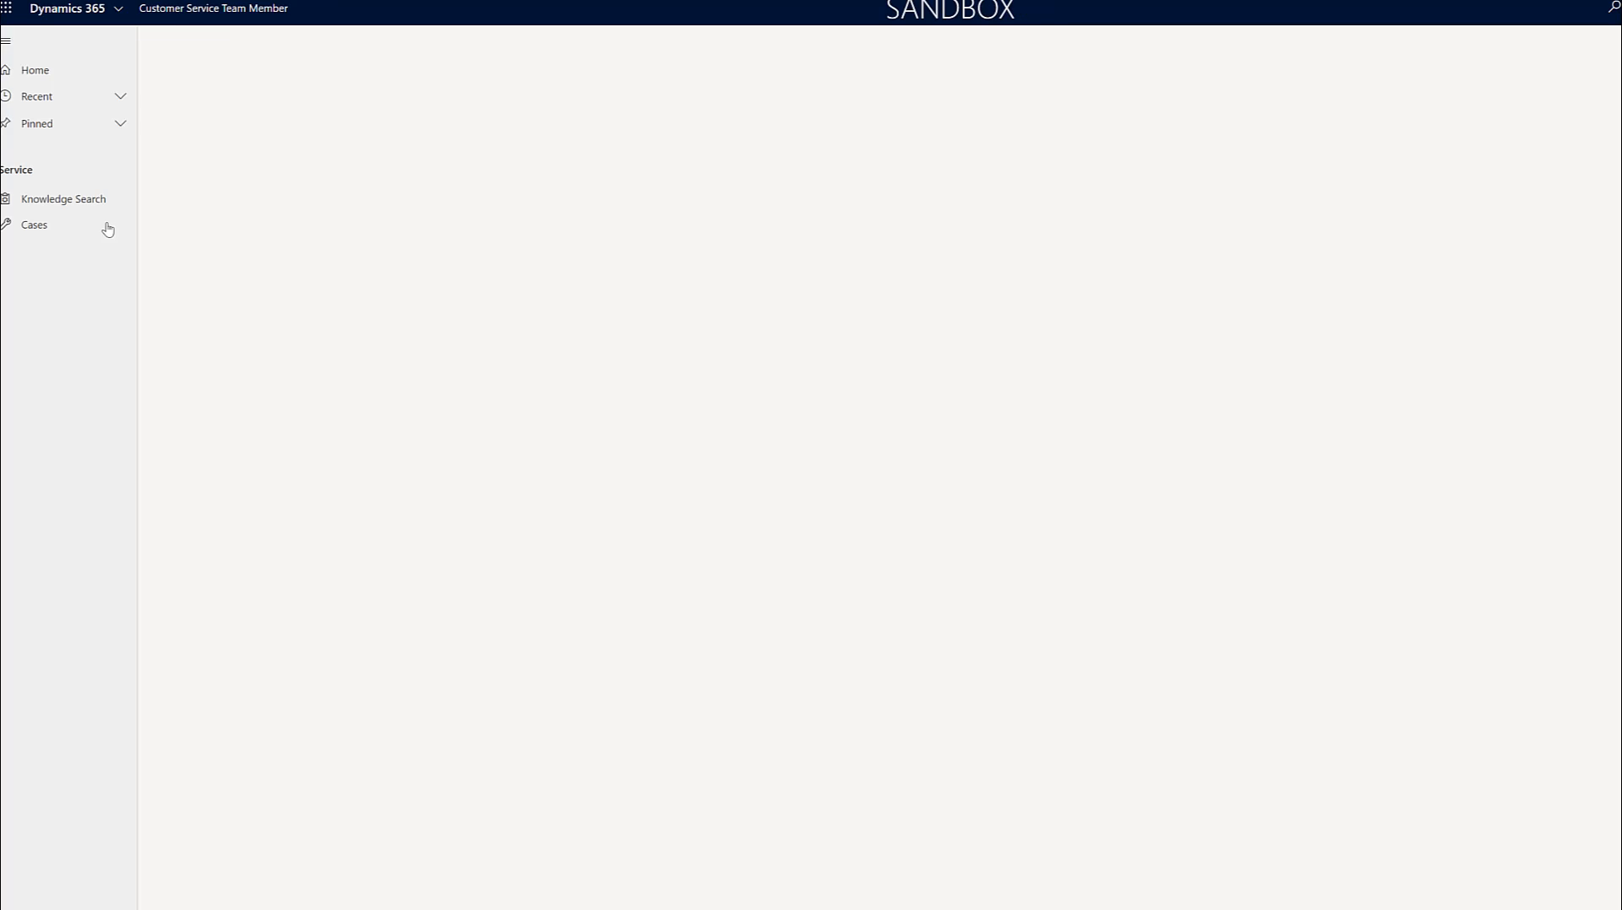
click(64, 198)
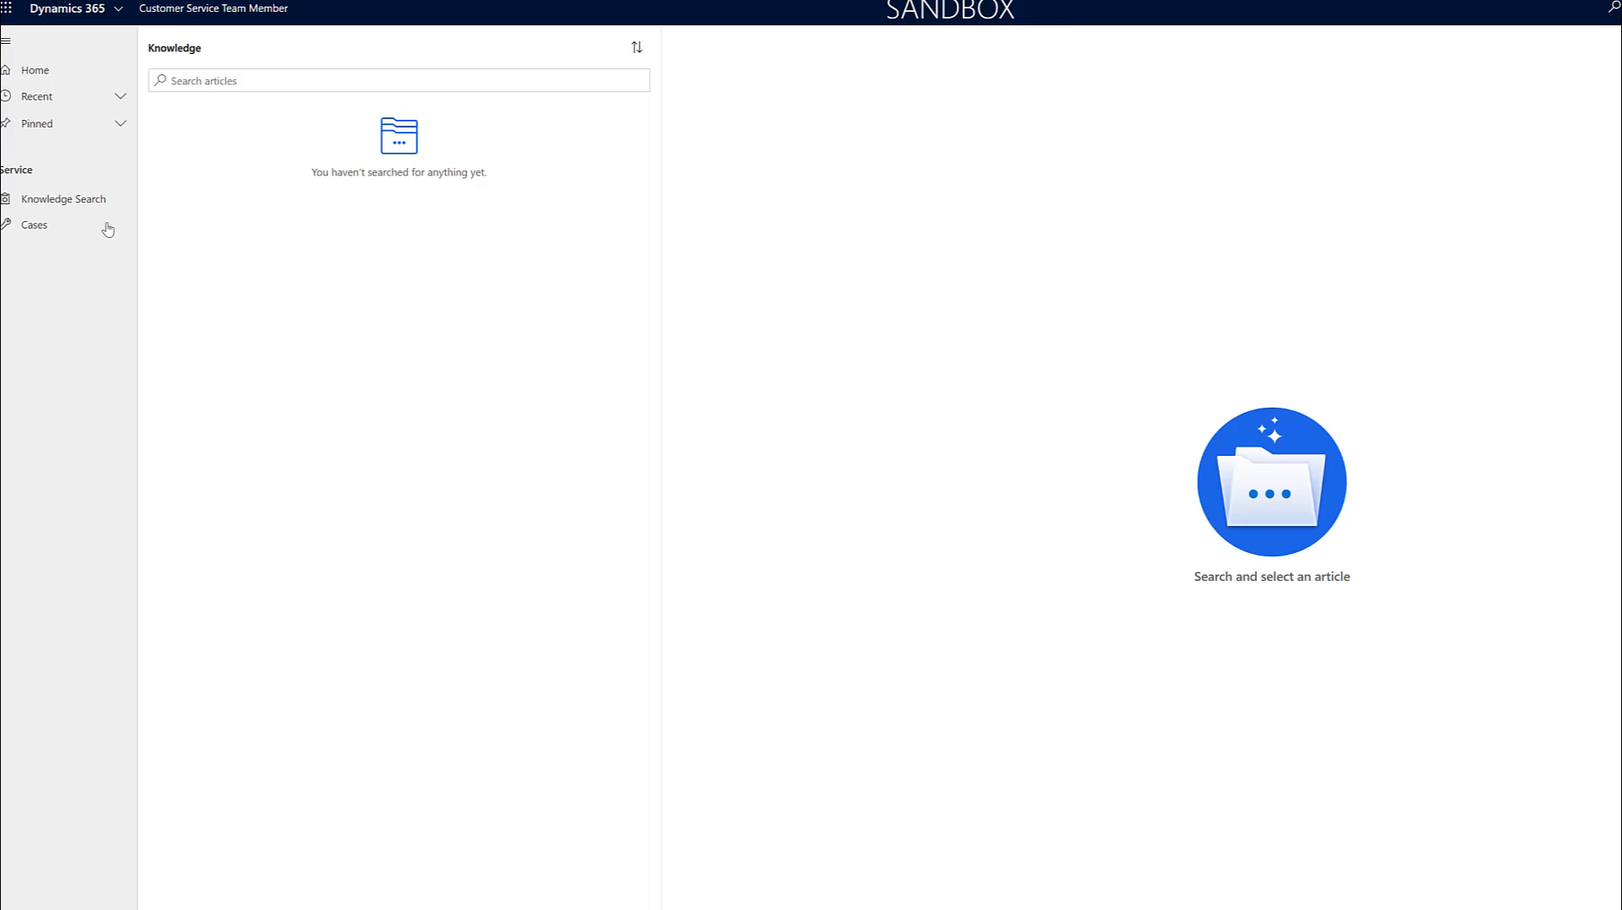
click(33, 225)
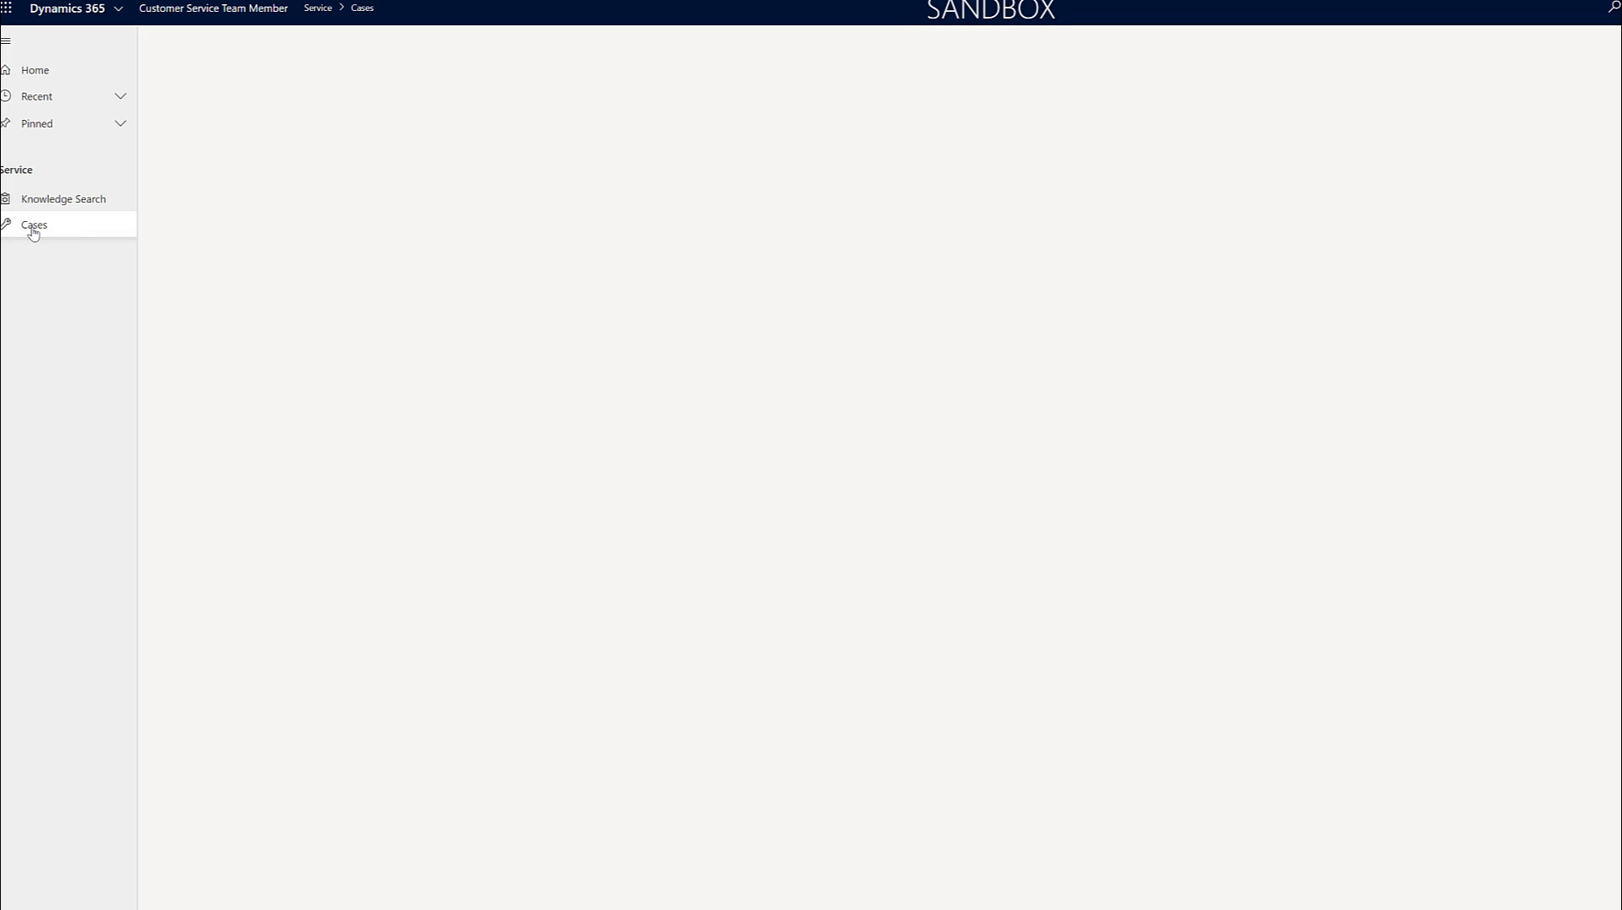
Create a new case for Default account and focus its empty Subject field
click(33, 224)
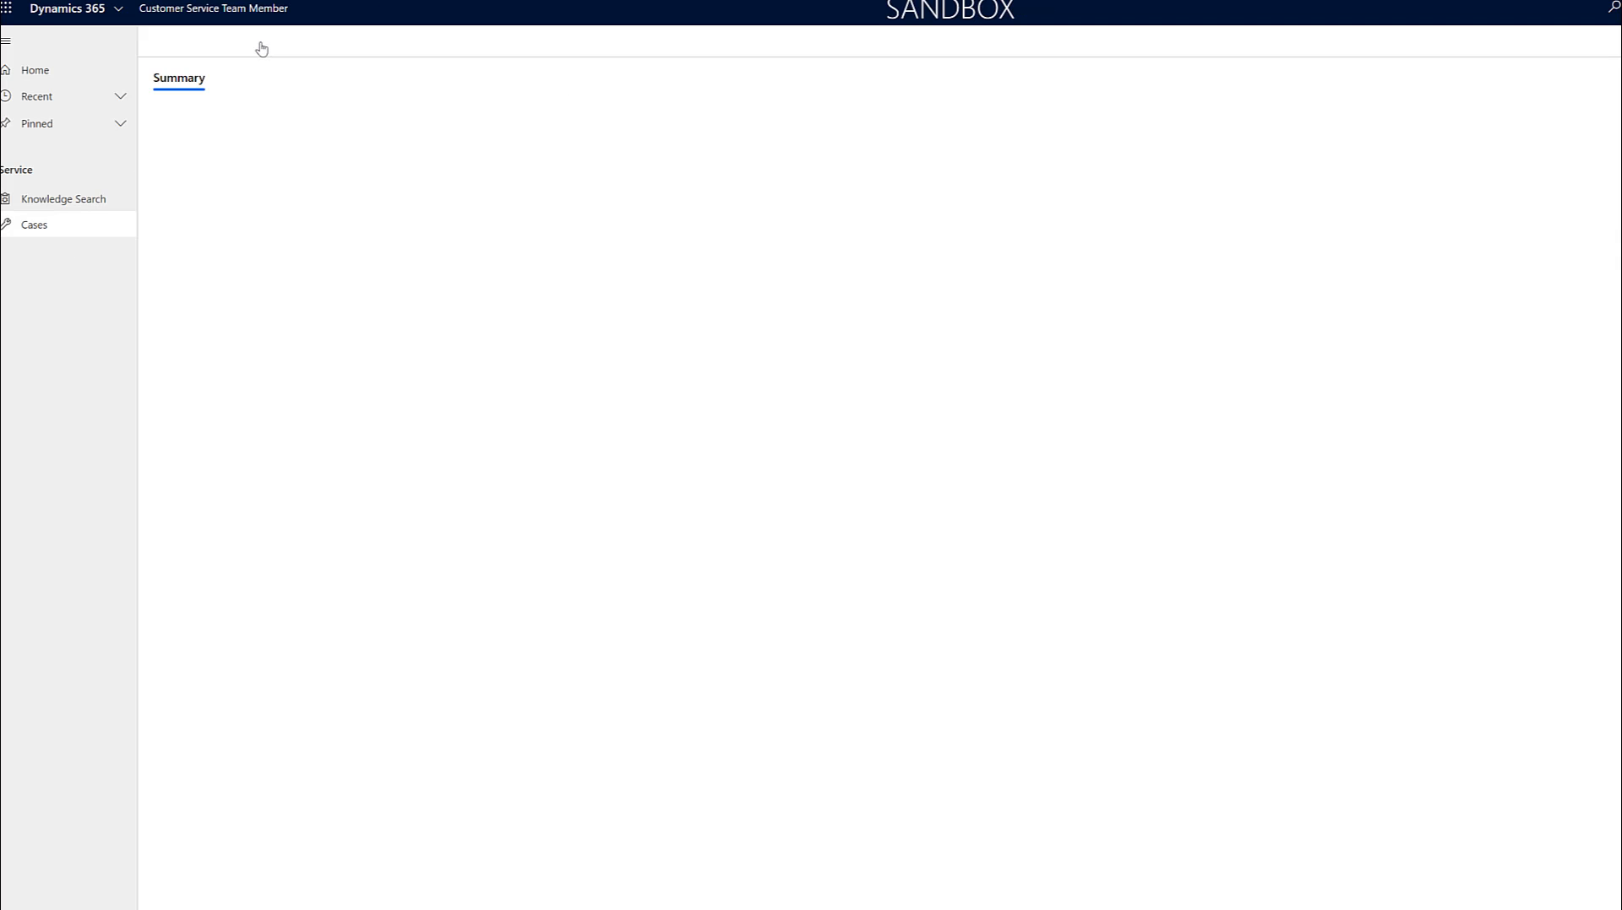
click(267, 40)
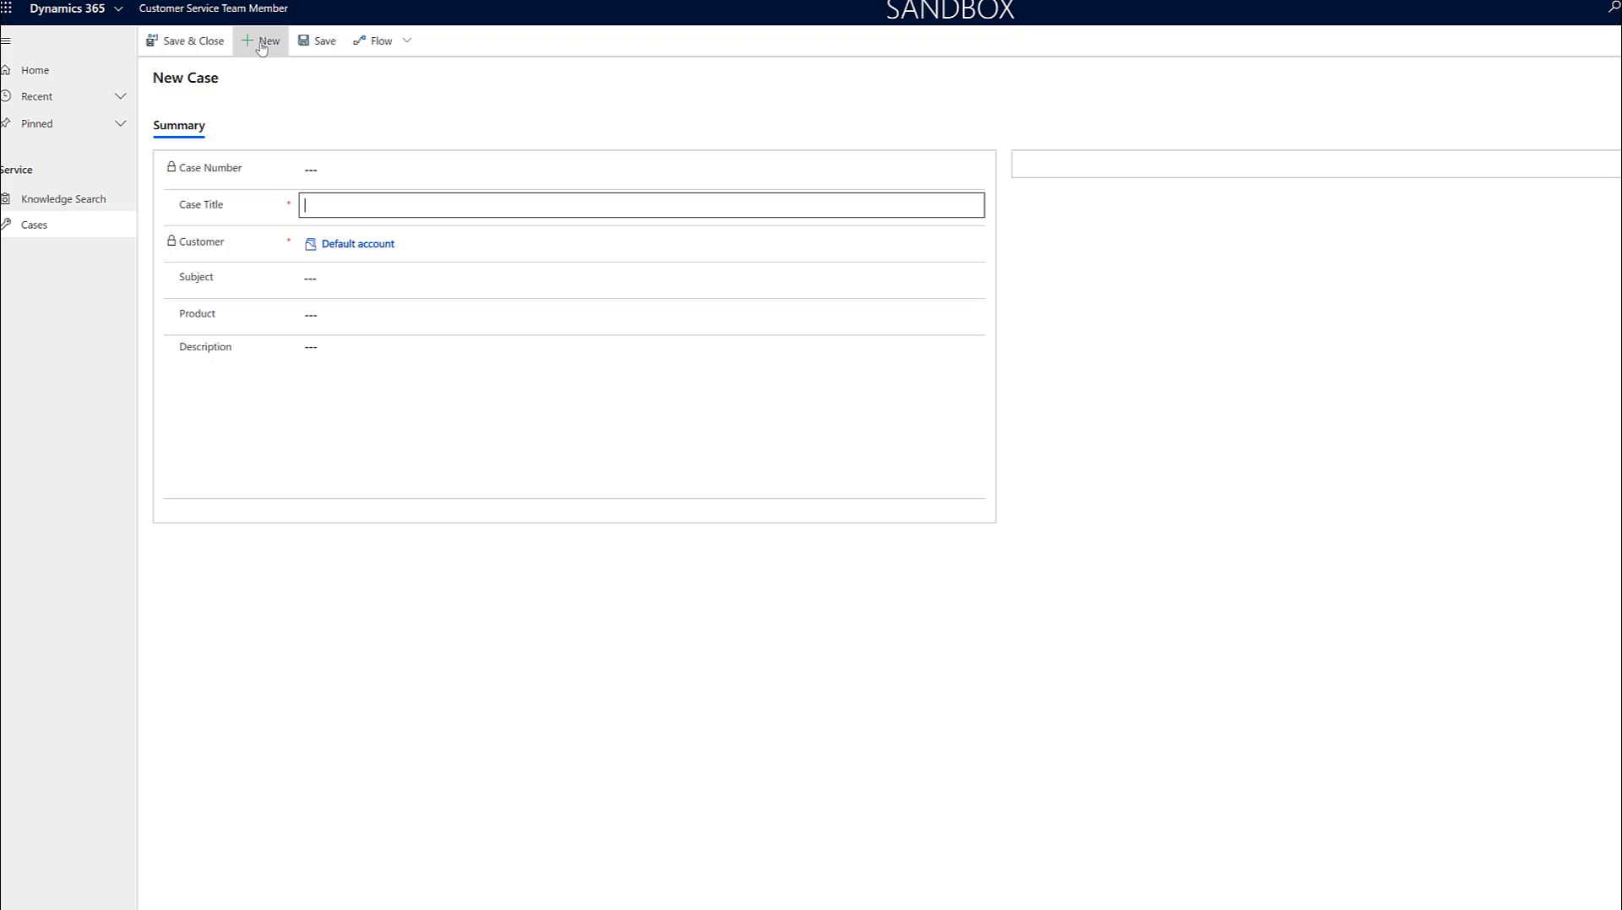
mouse_move(410, 246)
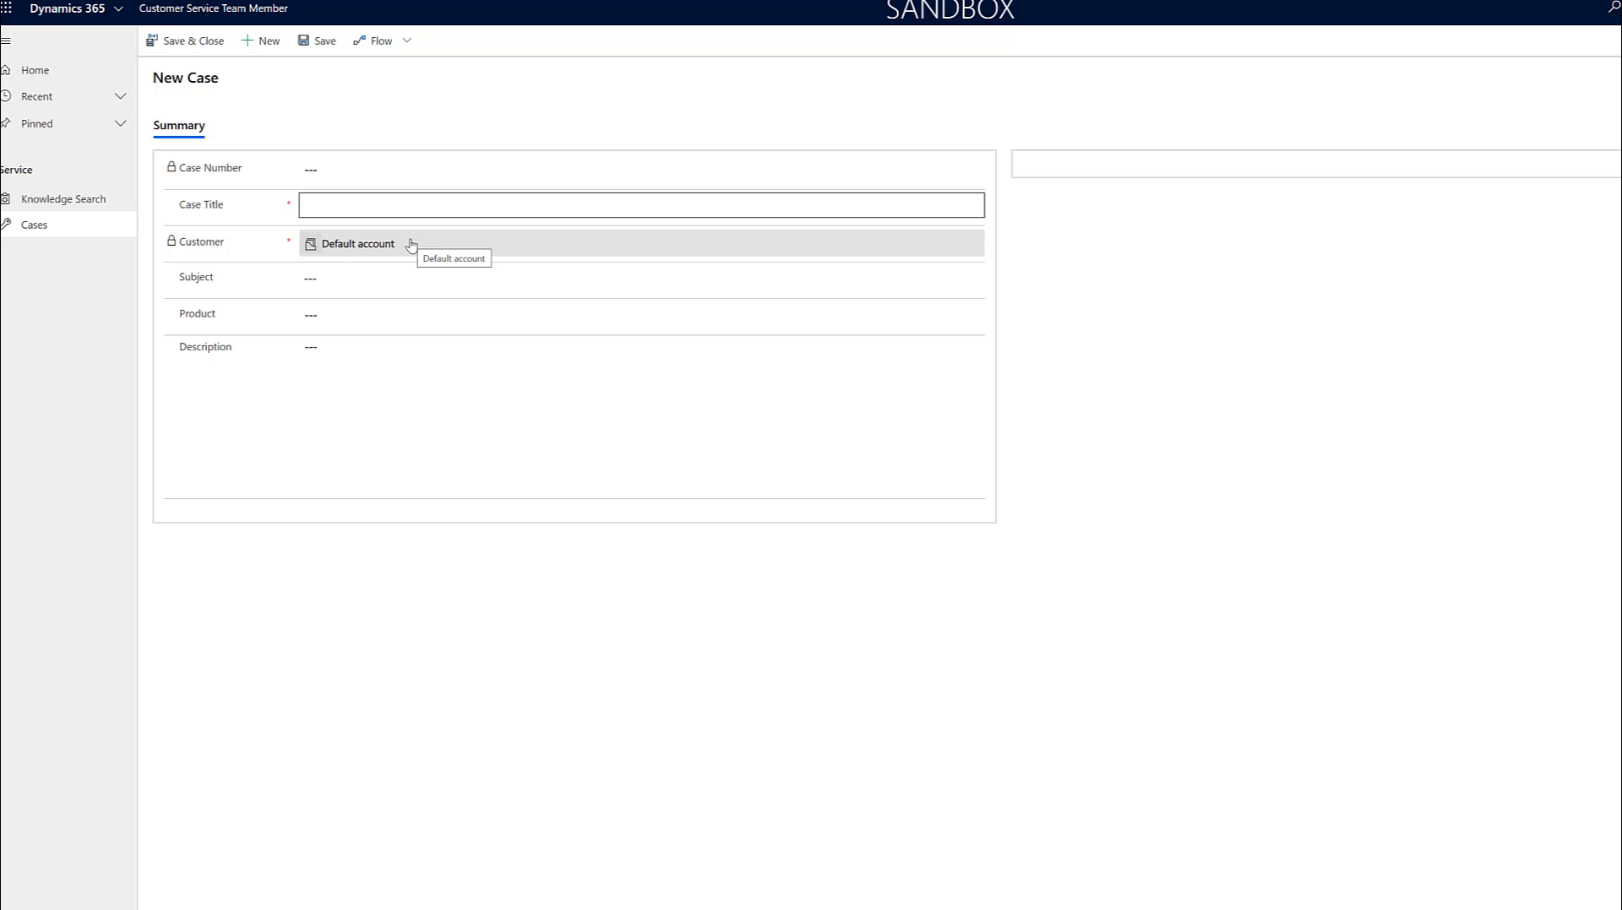
click(640, 206)
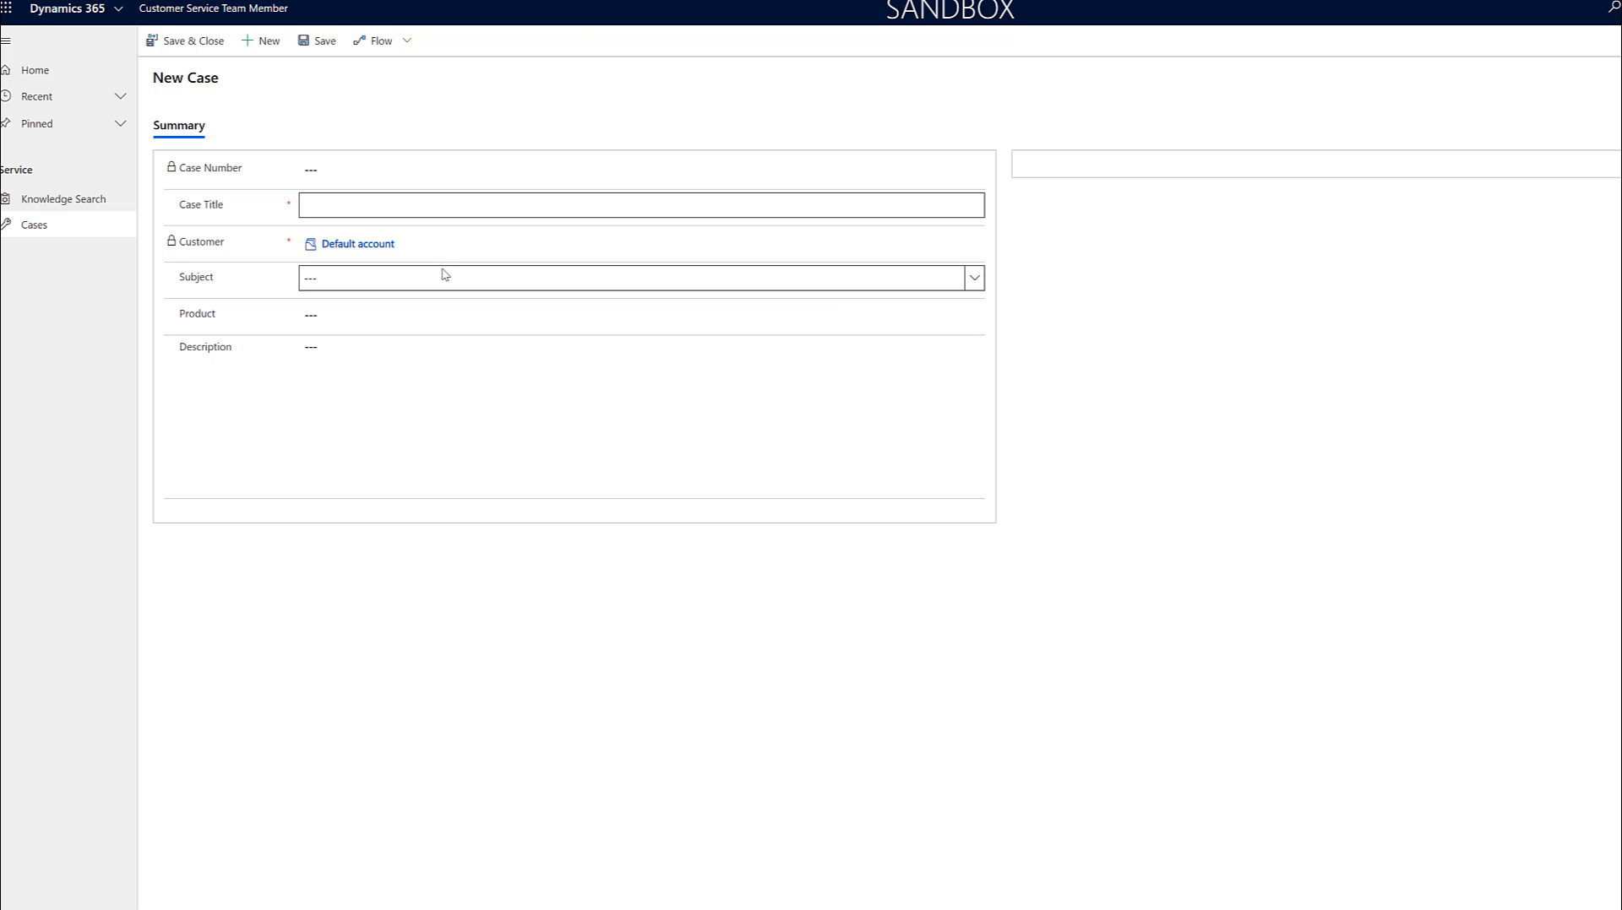
click(640, 203)
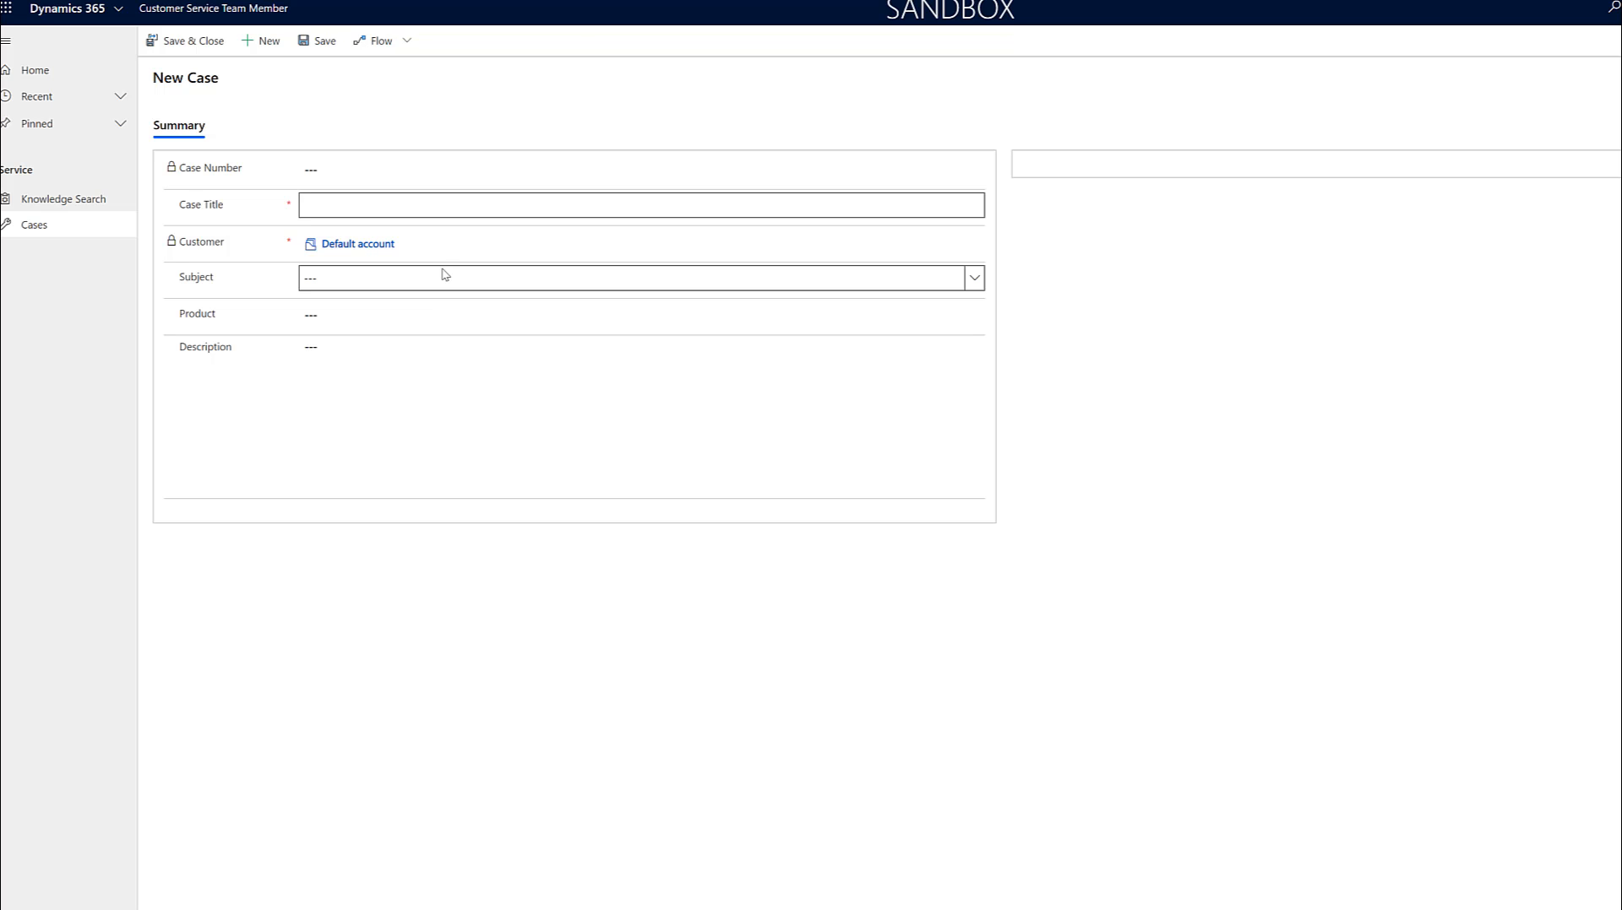
click(640, 203)
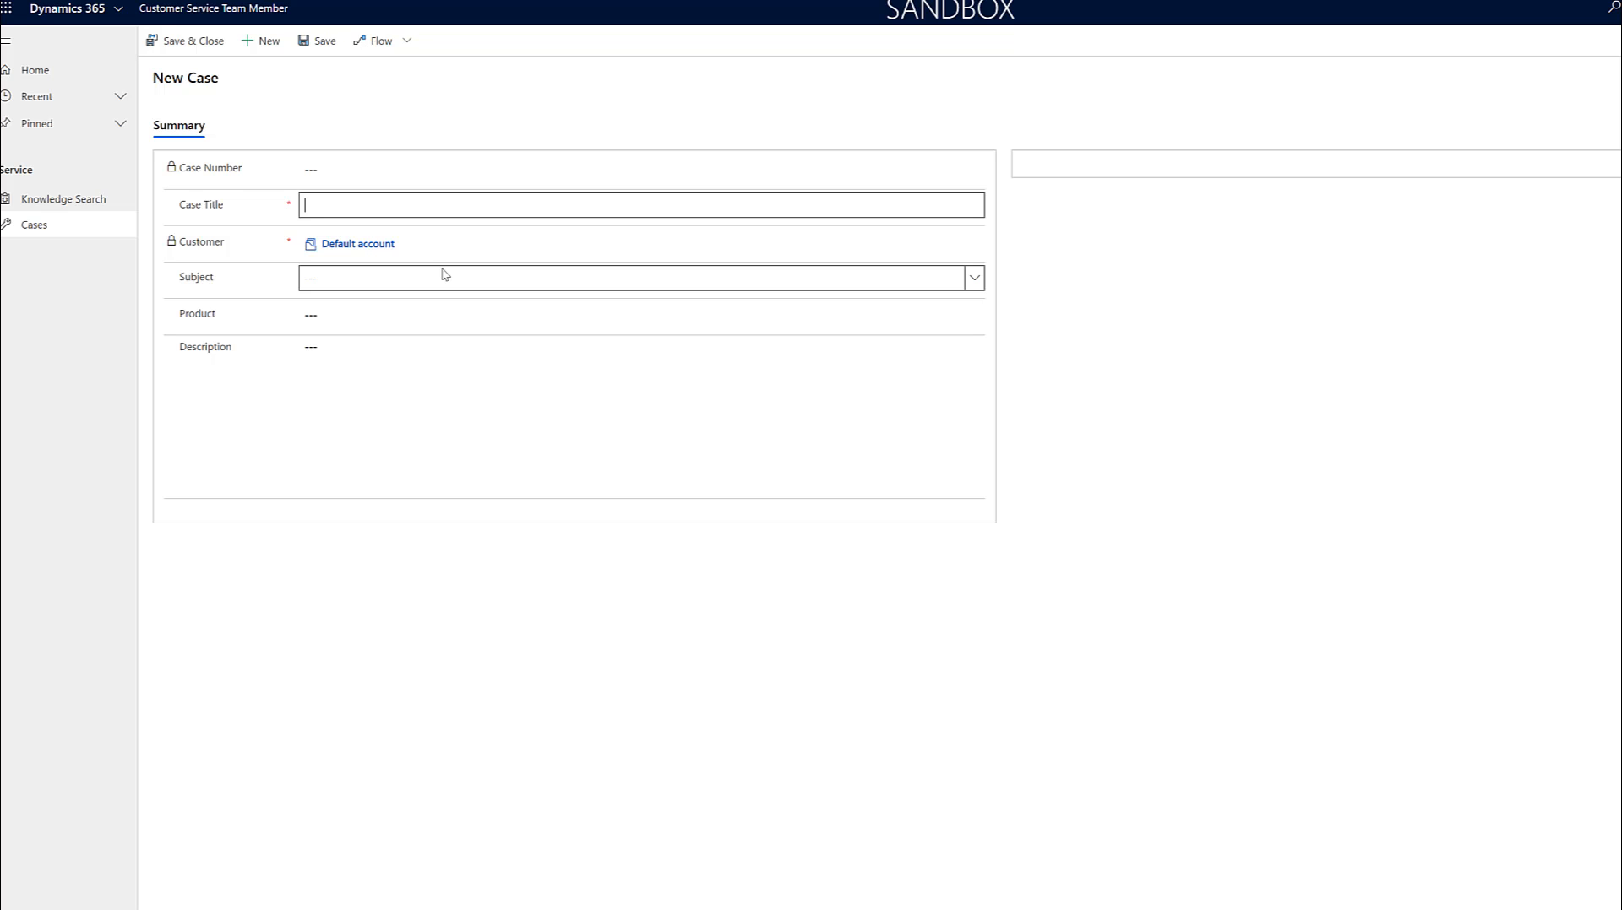
mouse_move(65, 198)
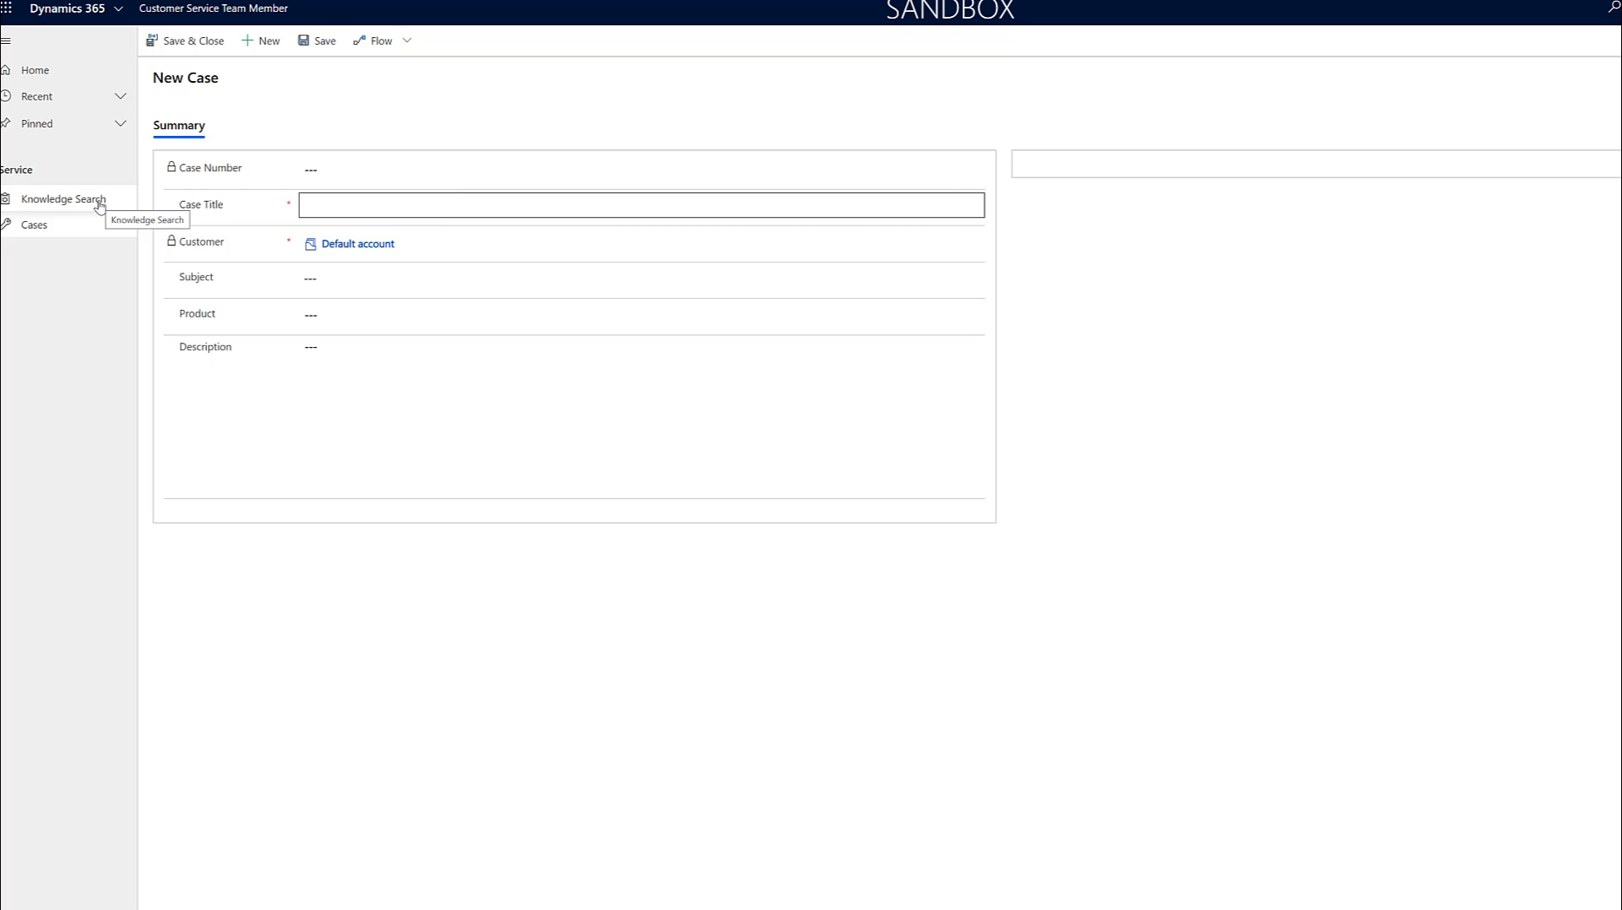
mouse_move(328, 608)
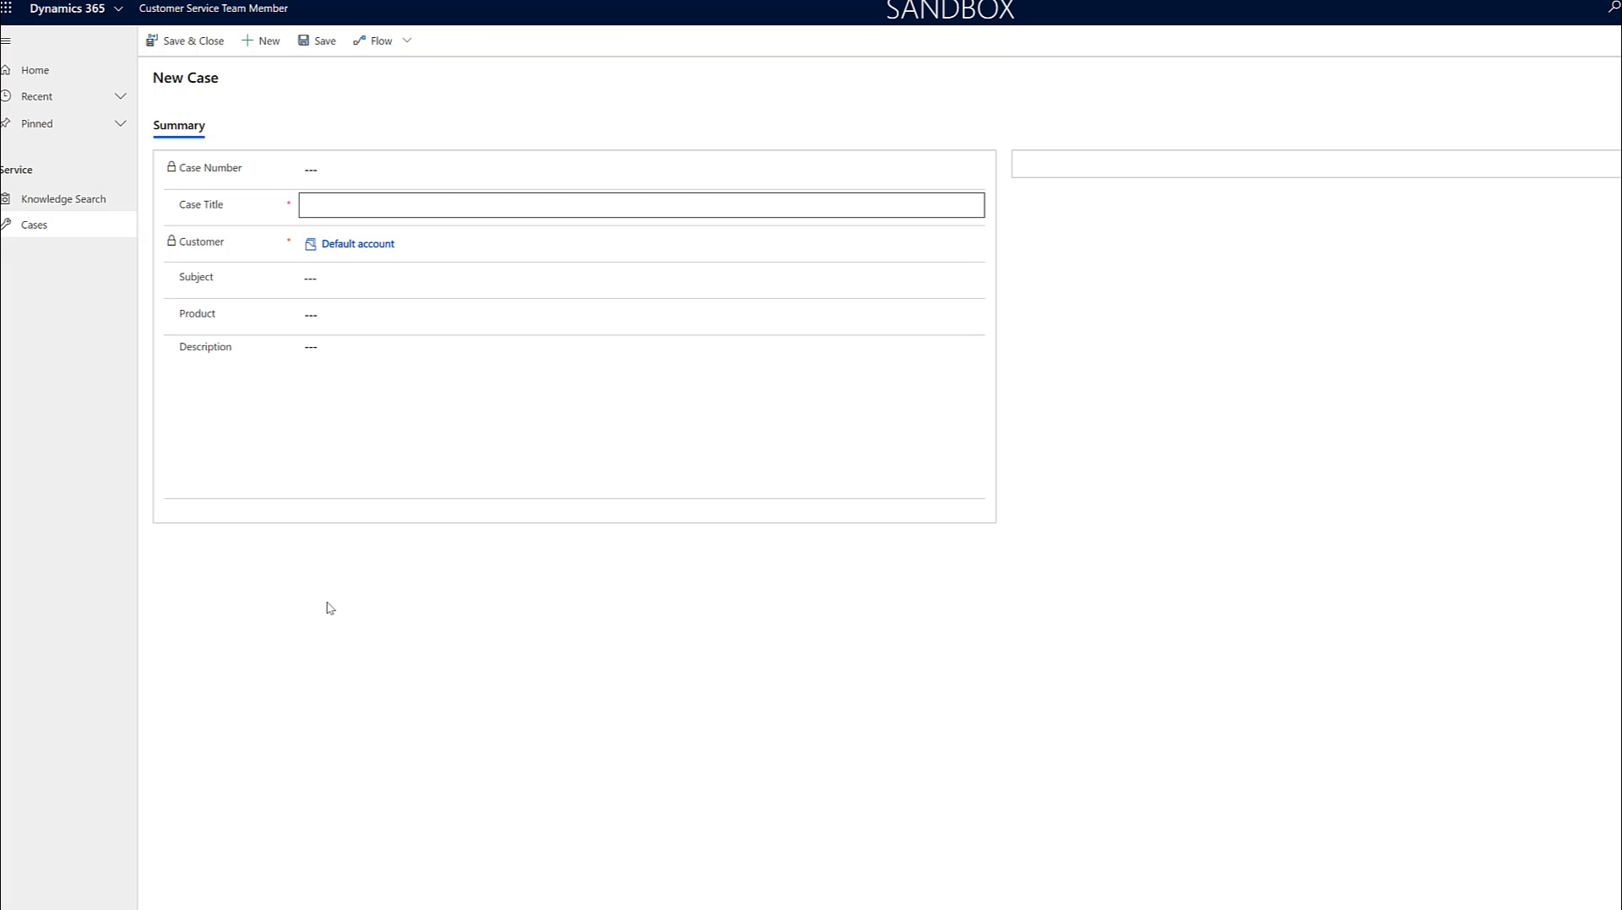